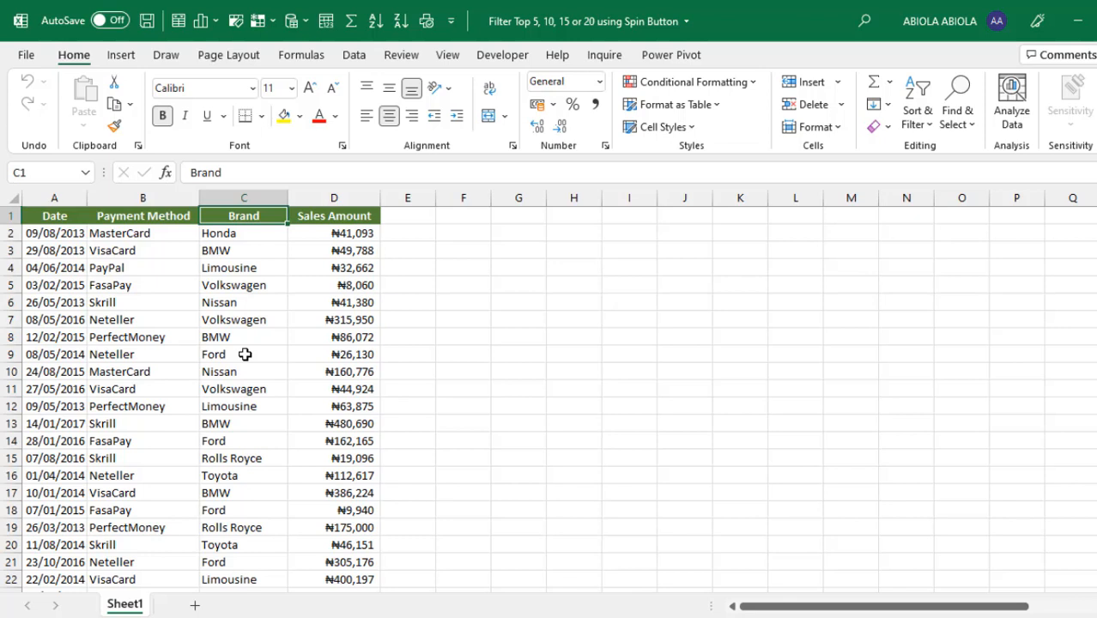
pyautogui.moveTo(241, 353)
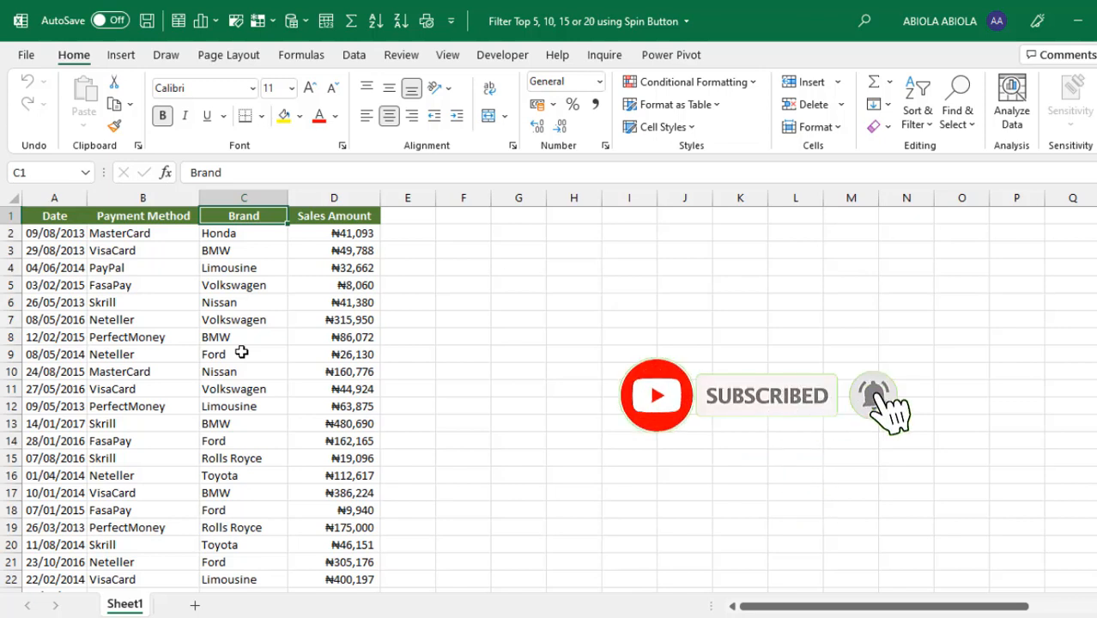
# Convert the sales data range into a table with headers
pyautogui.press('ctrl+down')
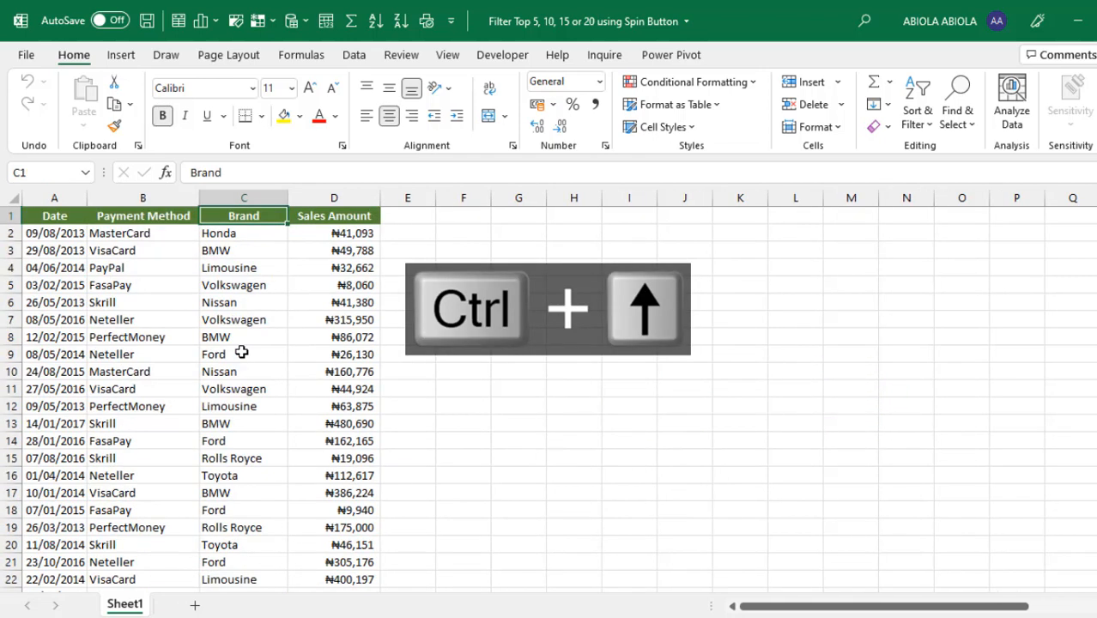
pyautogui.press('ctrl+Right')
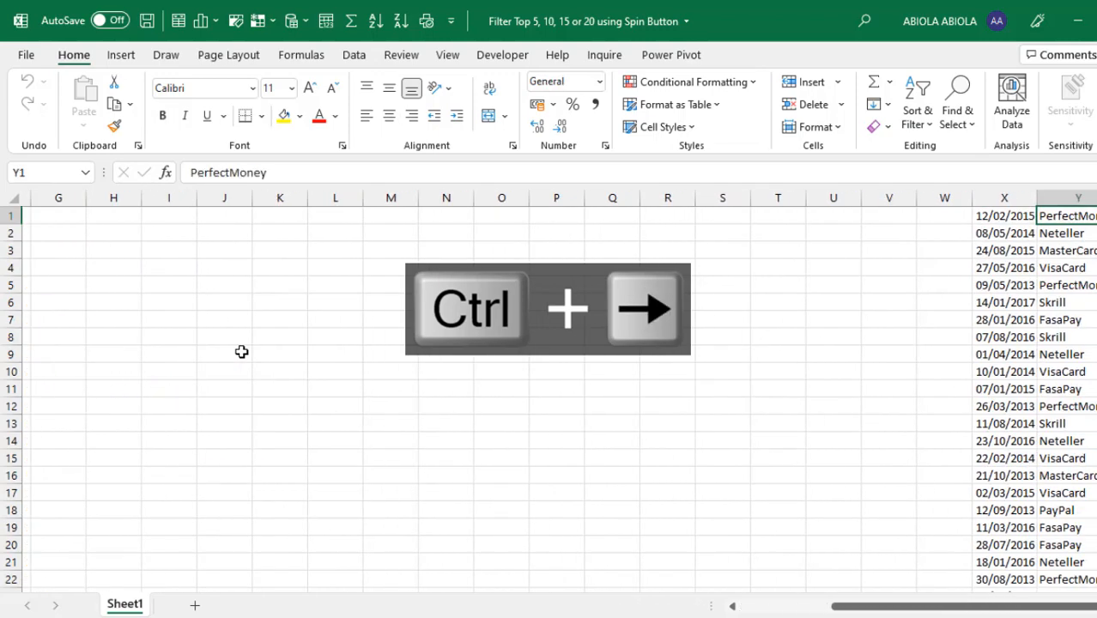
pyautogui.press('ctrl+right')
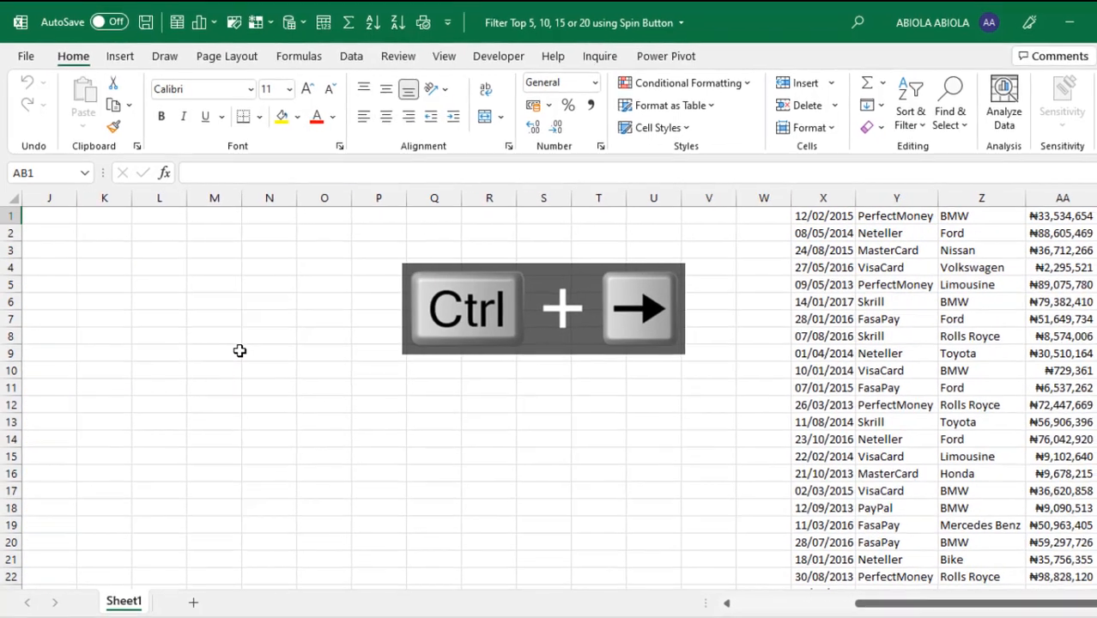
pyautogui.press('ctrl+Right')
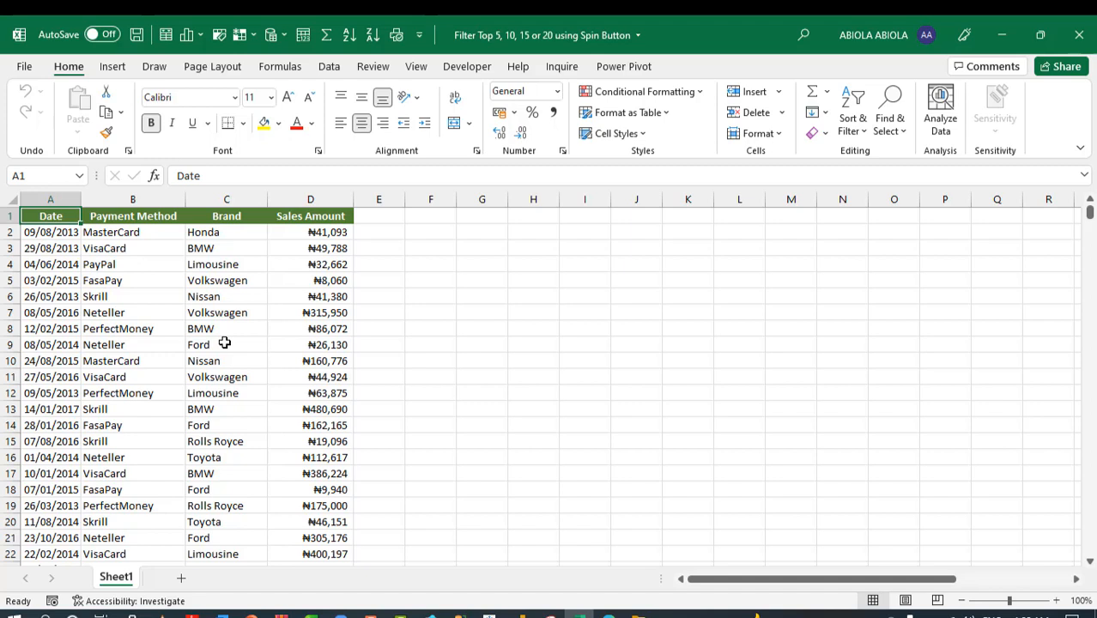
pyautogui.click(226, 344)
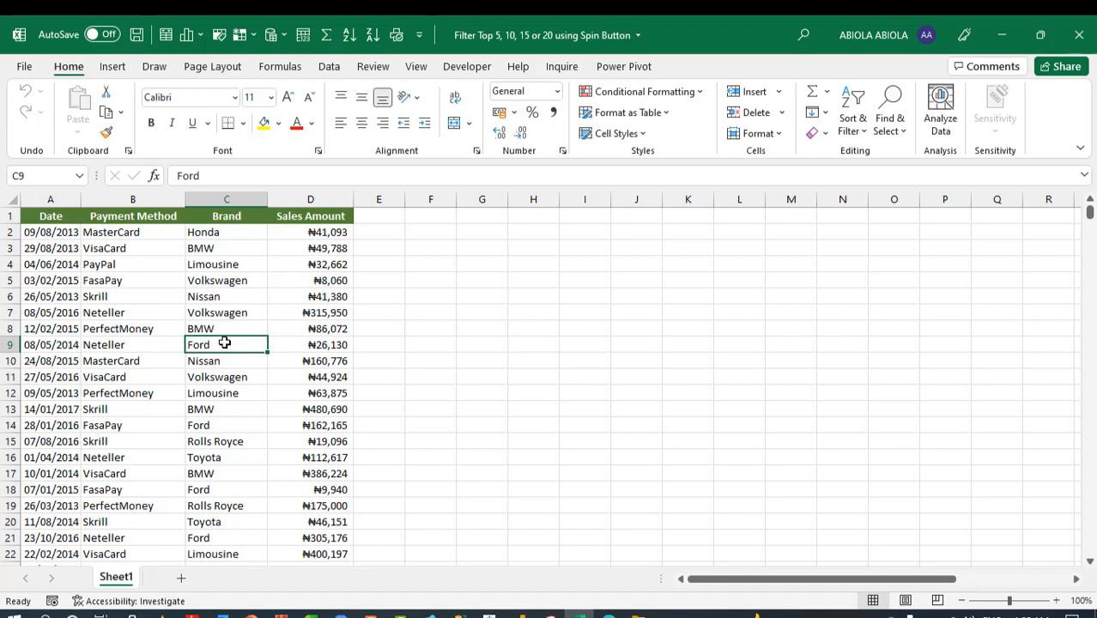
pyautogui.press('ctrl+t')
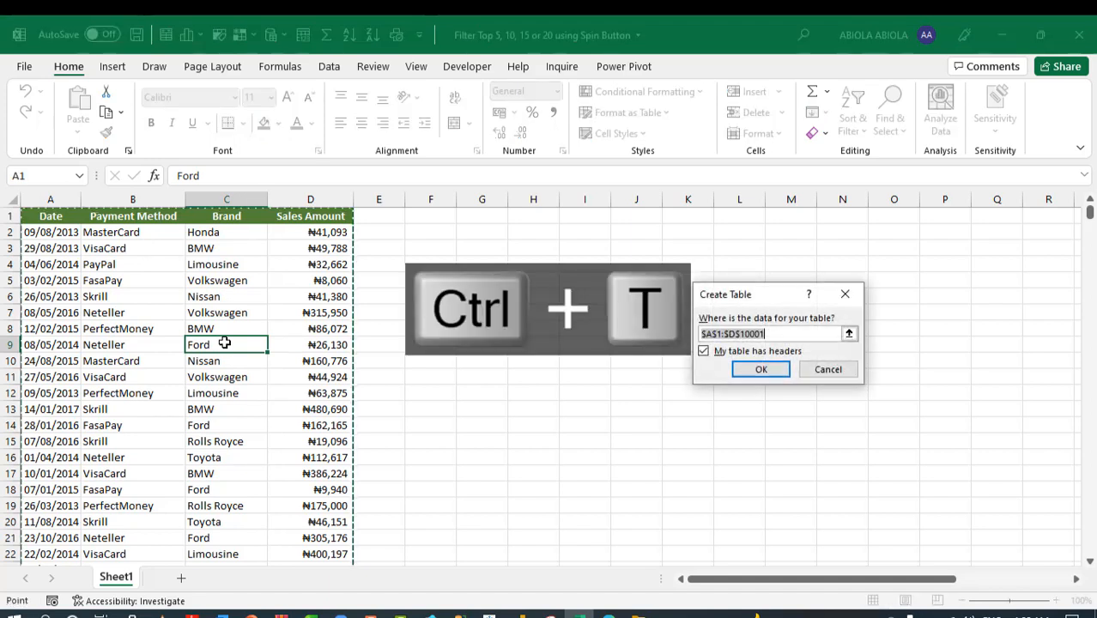
pyautogui.moveTo(745, 300)
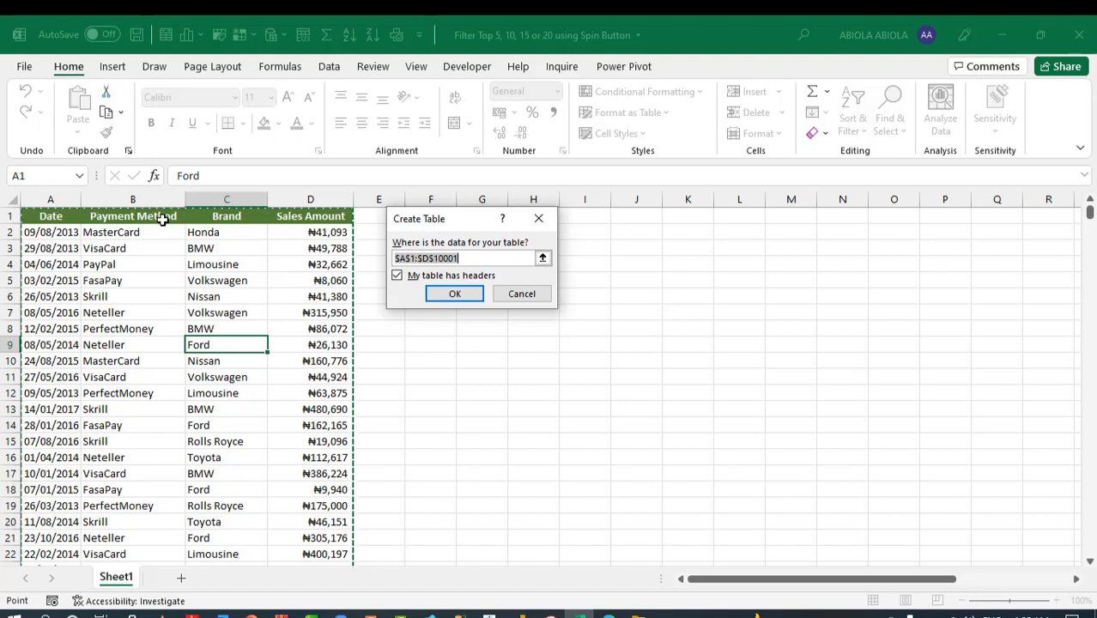
pyautogui.moveTo(56, 215)
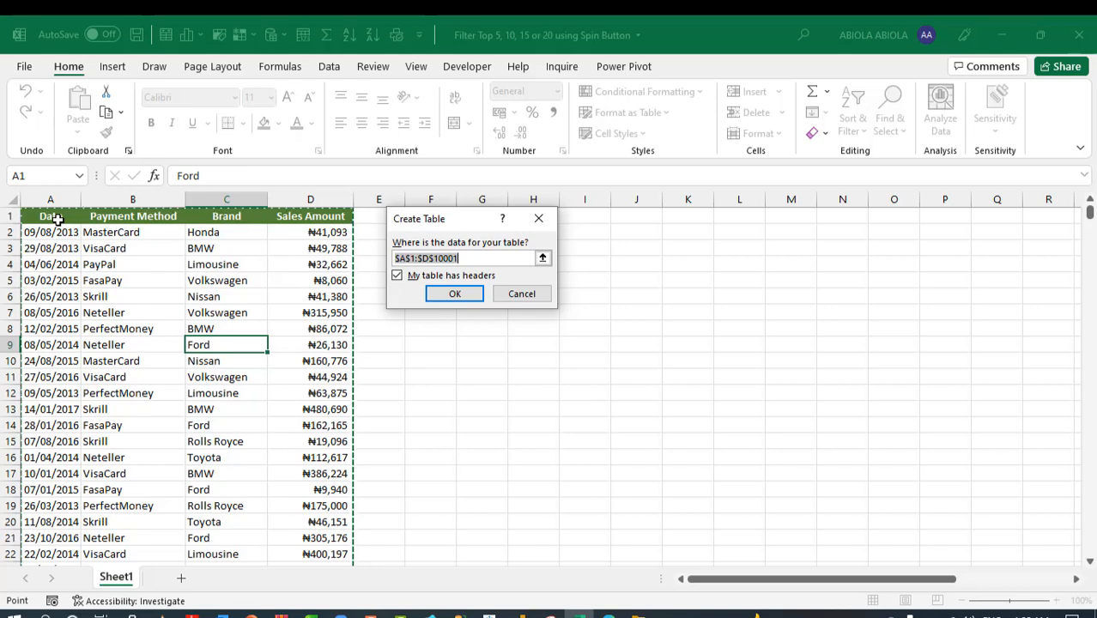
pyautogui.click(454, 293)
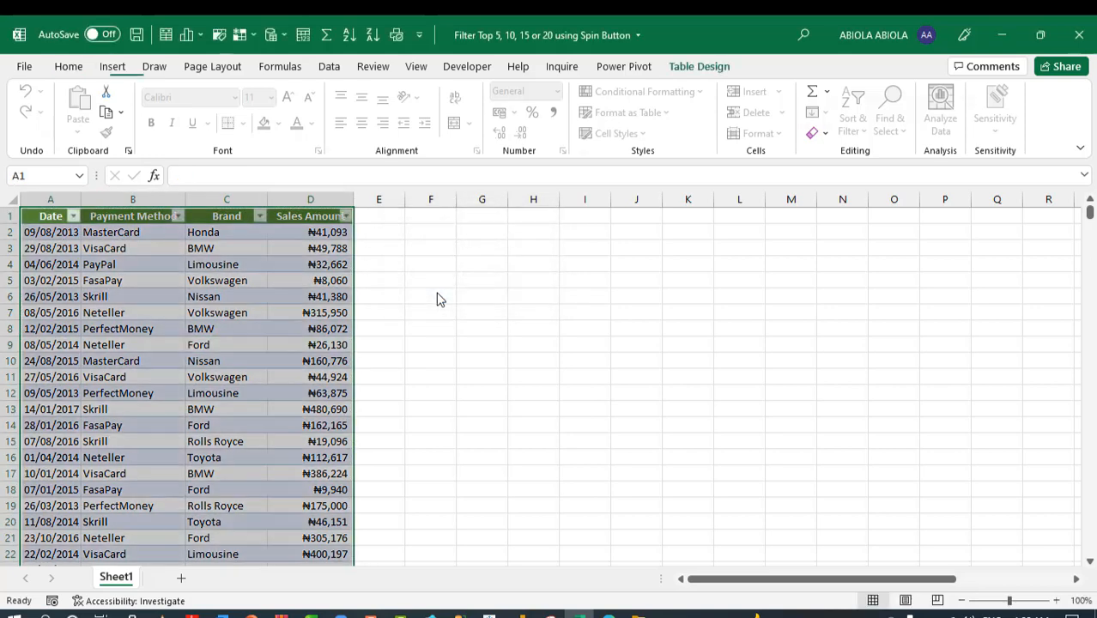
# Name the new table SaleData in Table Design's Table Name box
pyautogui.click(698, 66)
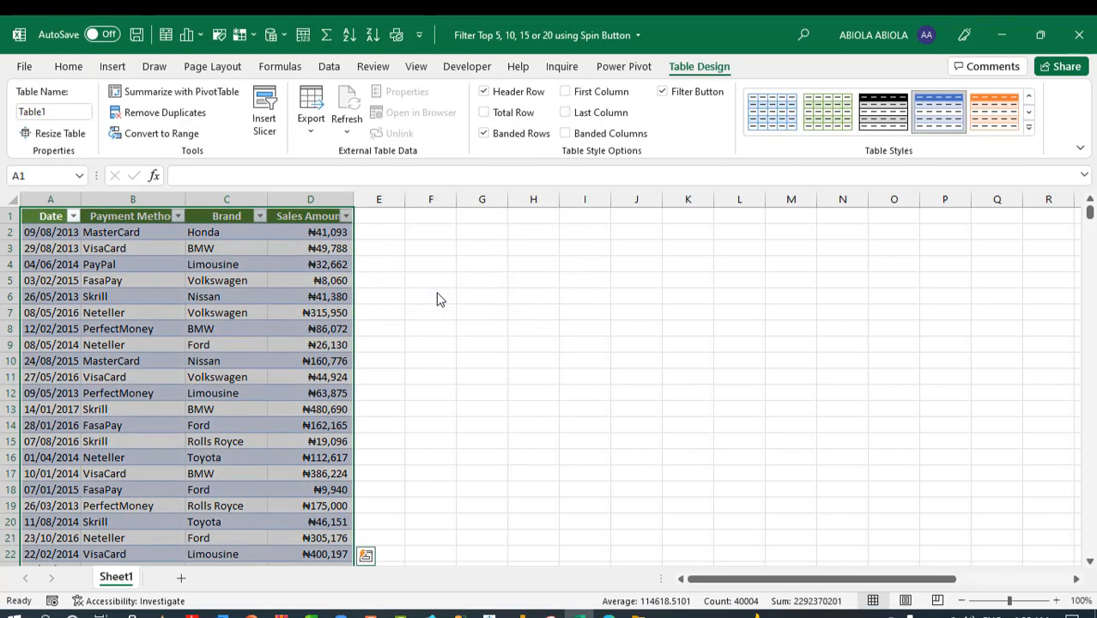
pyautogui.moveTo(673, 122)
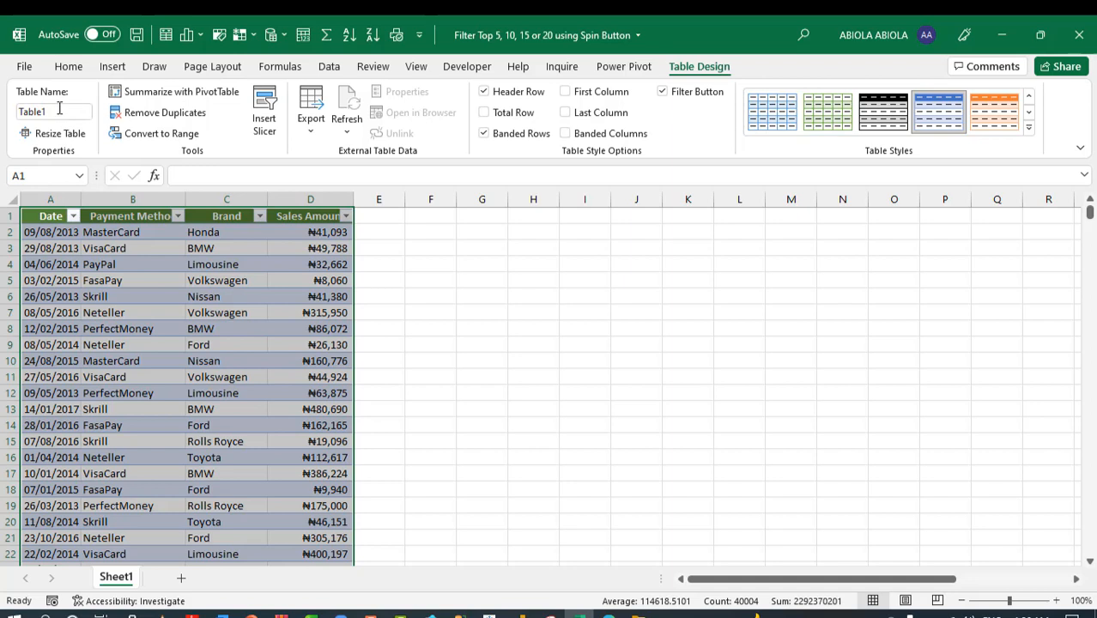
pyautogui.write('Sal')
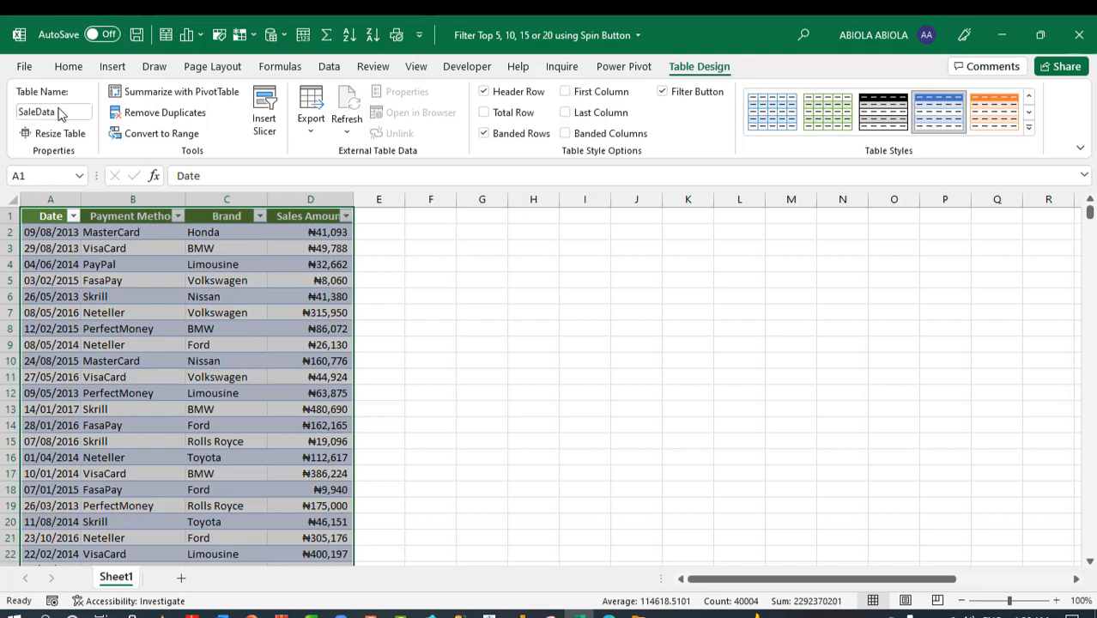
pyautogui.click(1028, 125)
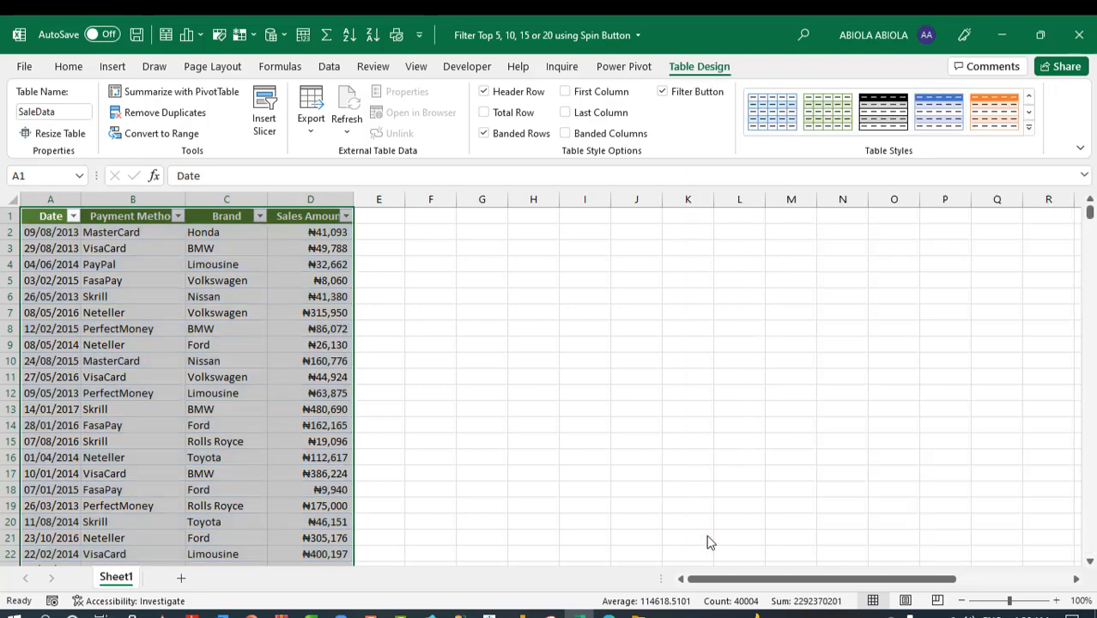
pyautogui.click(310, 329)
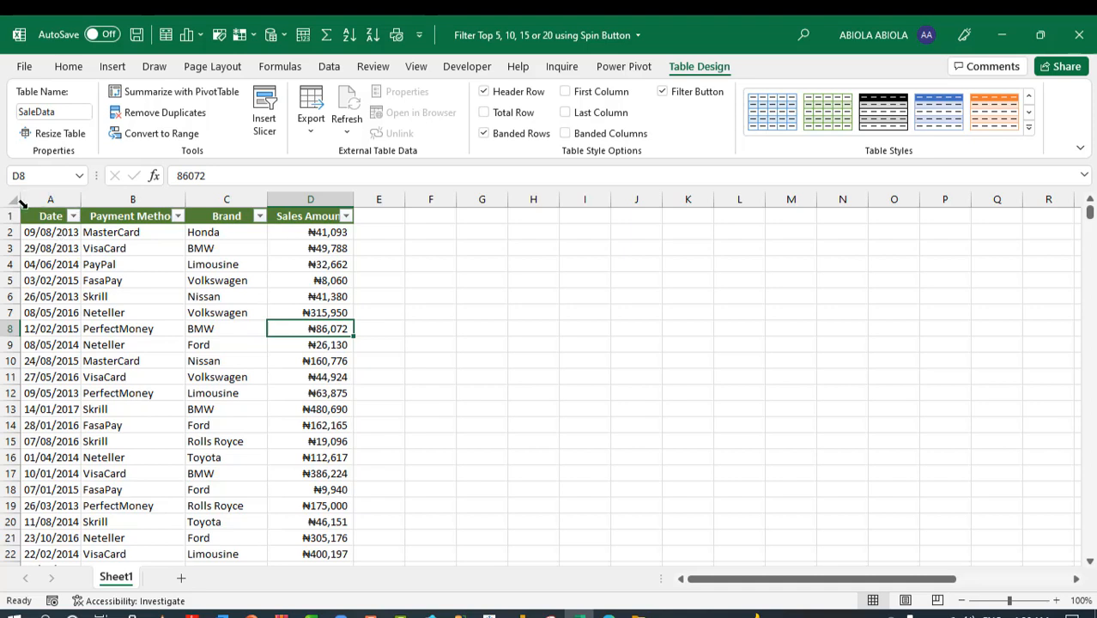
pyautogui.moveTo(21, 204)
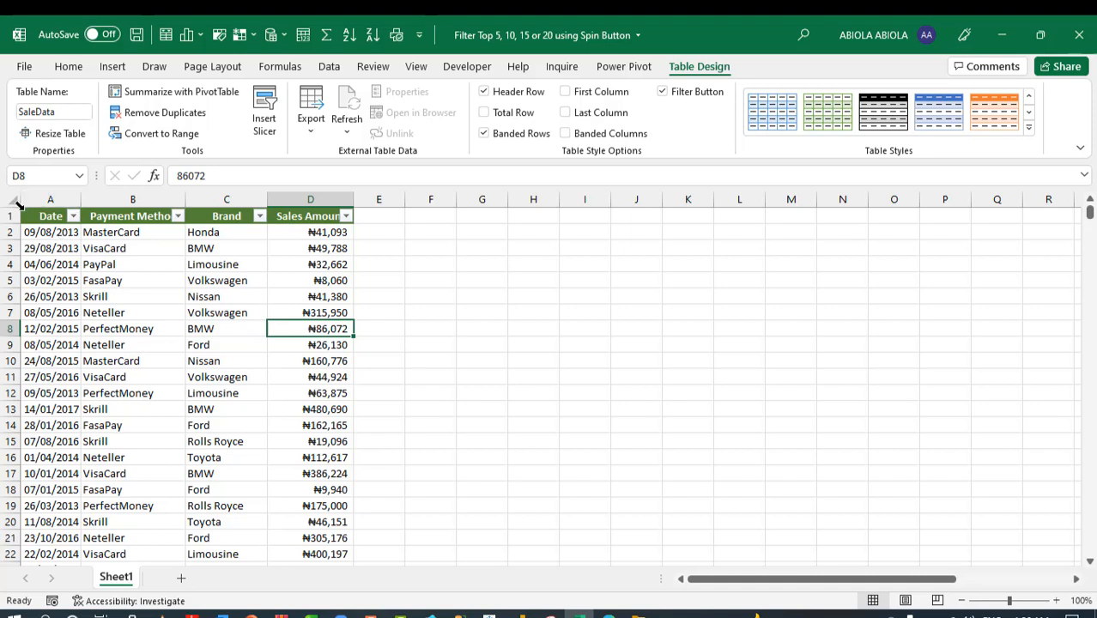
# Create defined names Brand, Date, Payment_Method and Sales_Amount from the table's header row
pyautogui.click(26, 212)
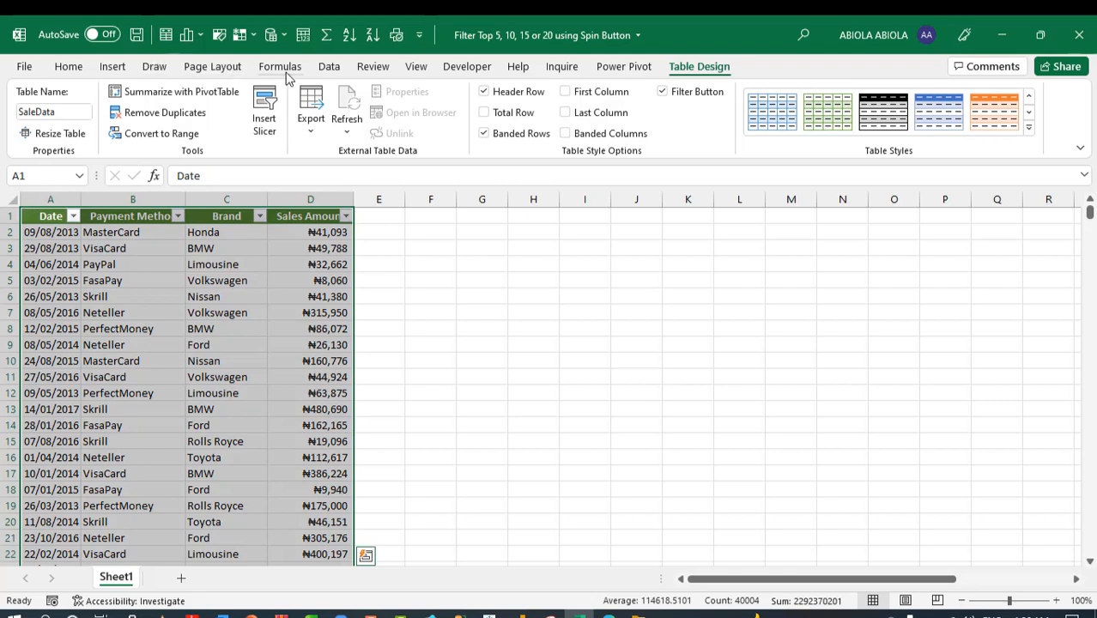
pyautogui.click(280, 66)
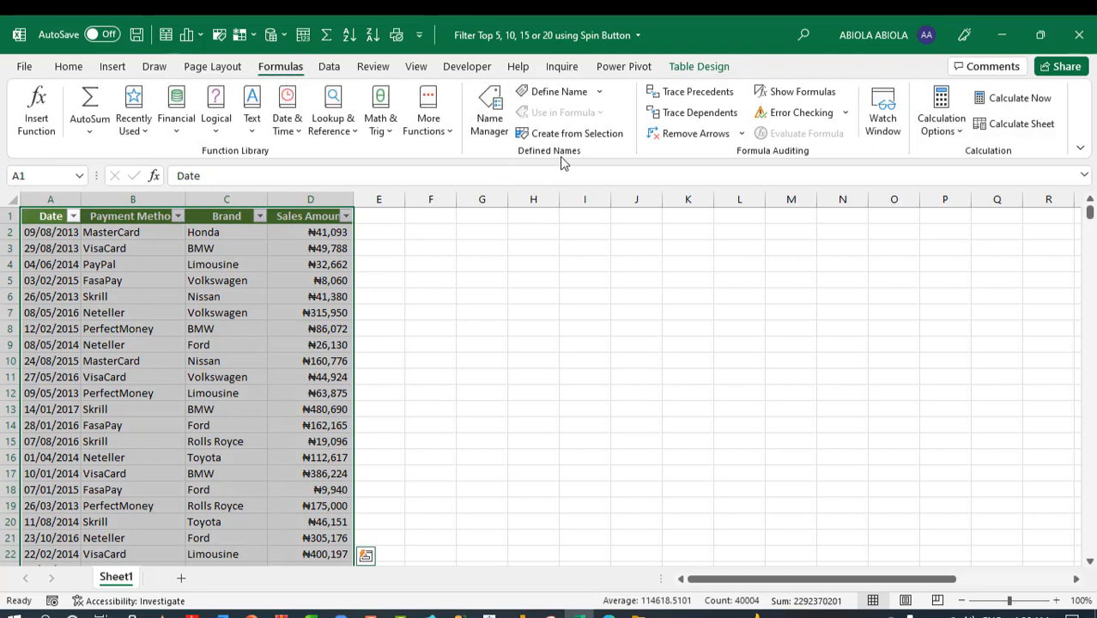
pyautogui.moveTo(570, 133)
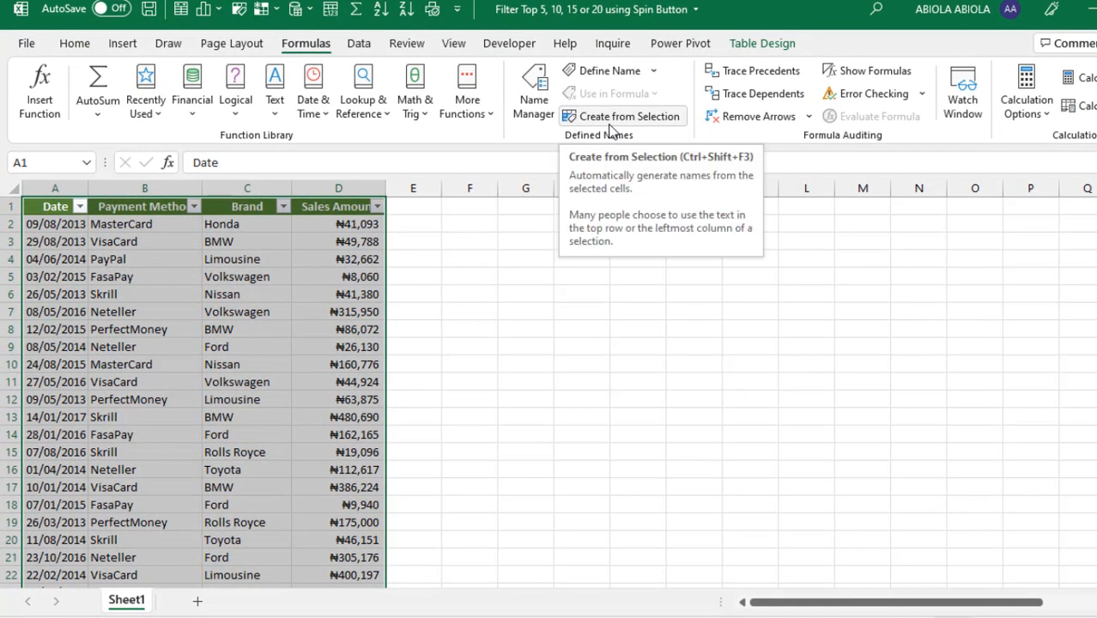
pyautogui.press('Ctrl+Shift+F3')
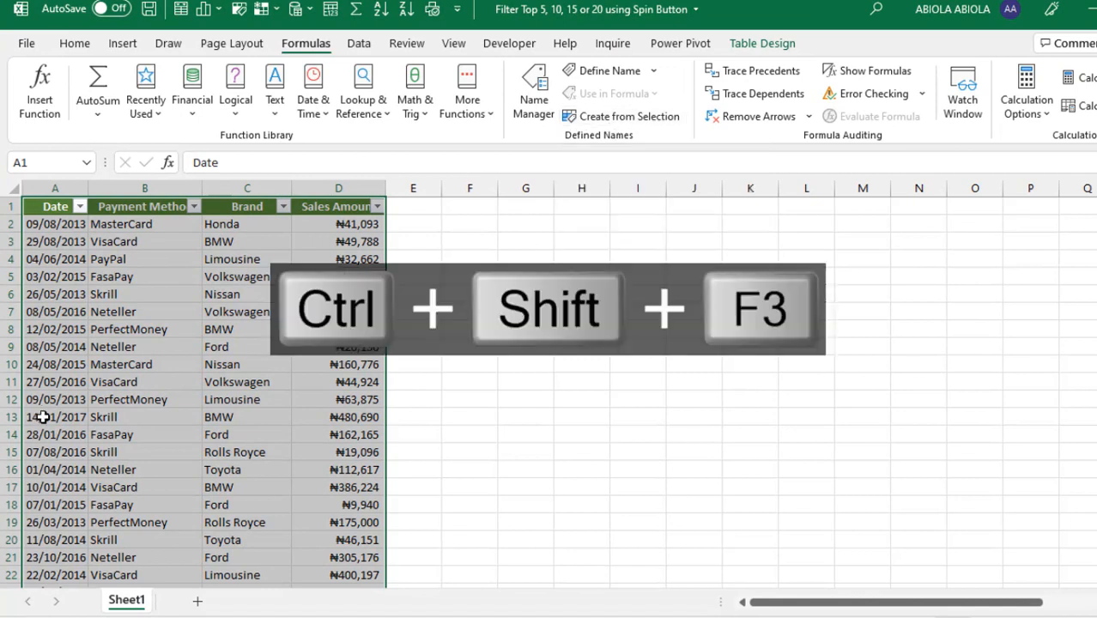
pyautogui.press('ctrl+shift+f3')
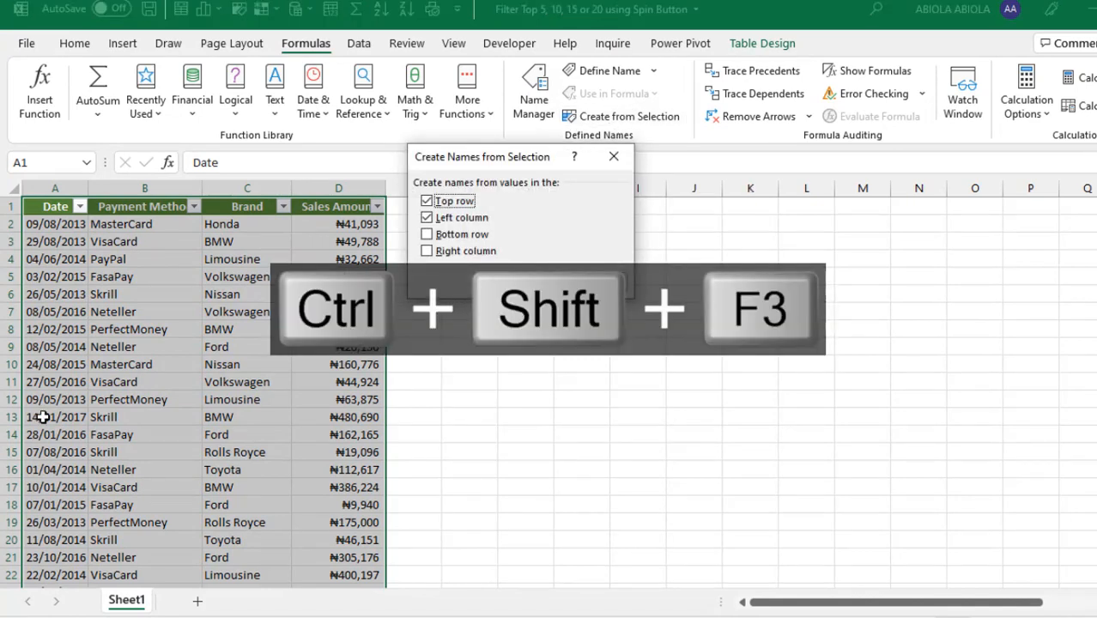
pyautogui.moveTo(274, 251)
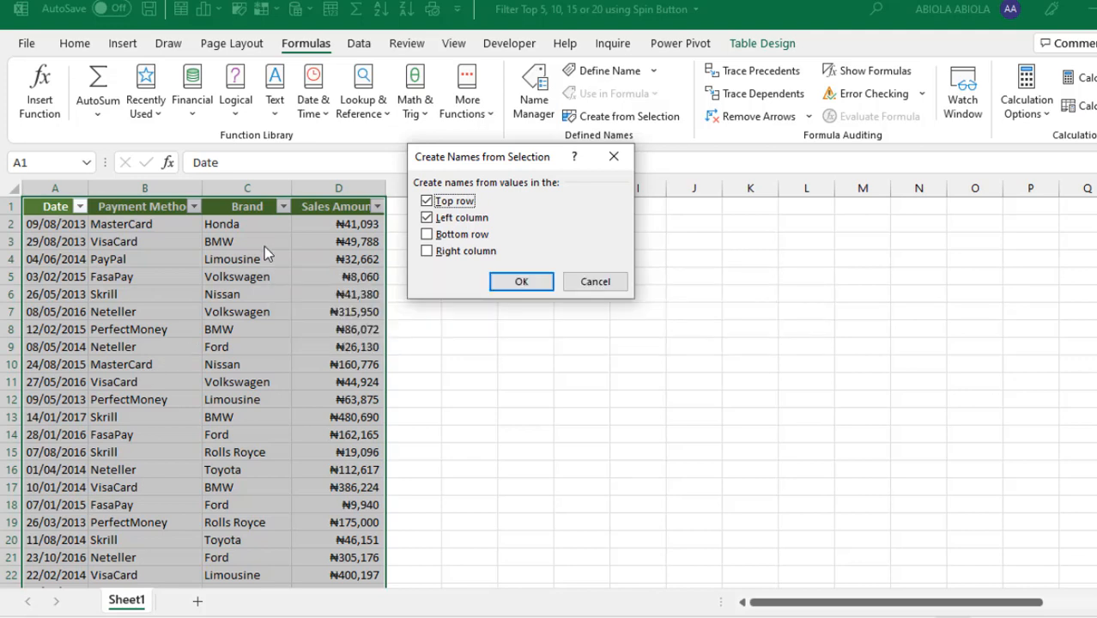
pyautogui.click(428, 216)
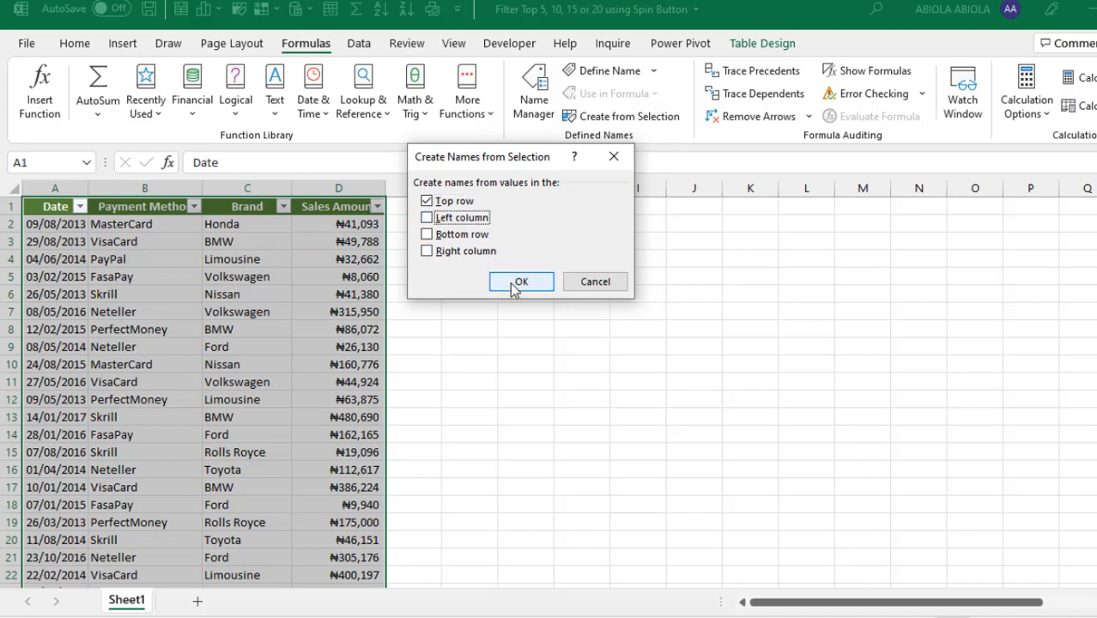
pyautogui.click(521, 282)
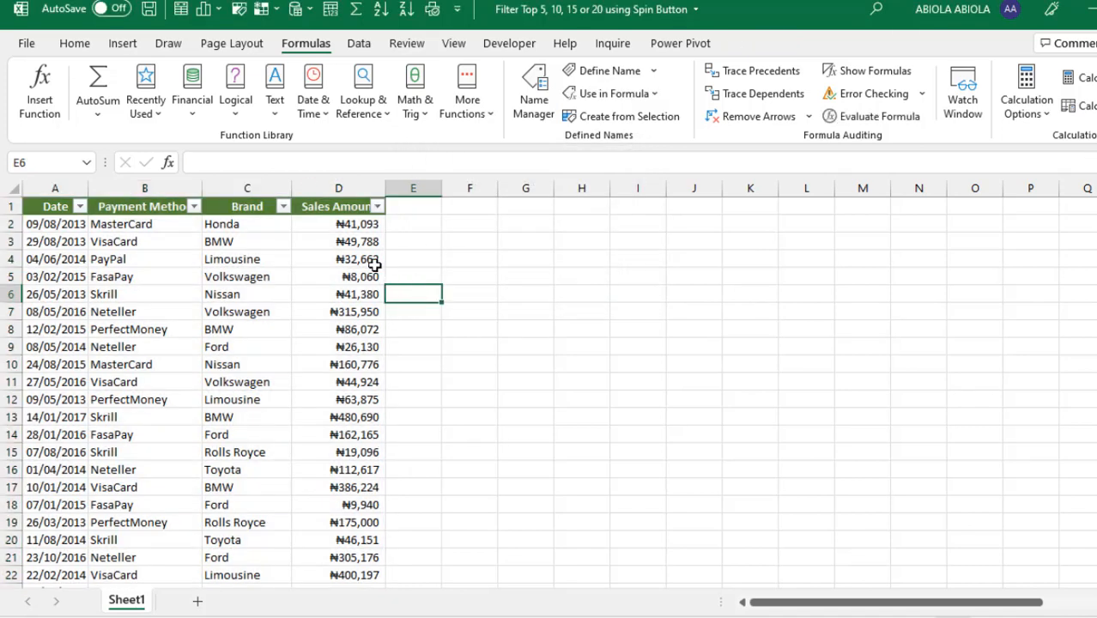
# Use the Name Box list to jump to the Date range and select the SaleData table
pyautogui.click(89, 162)
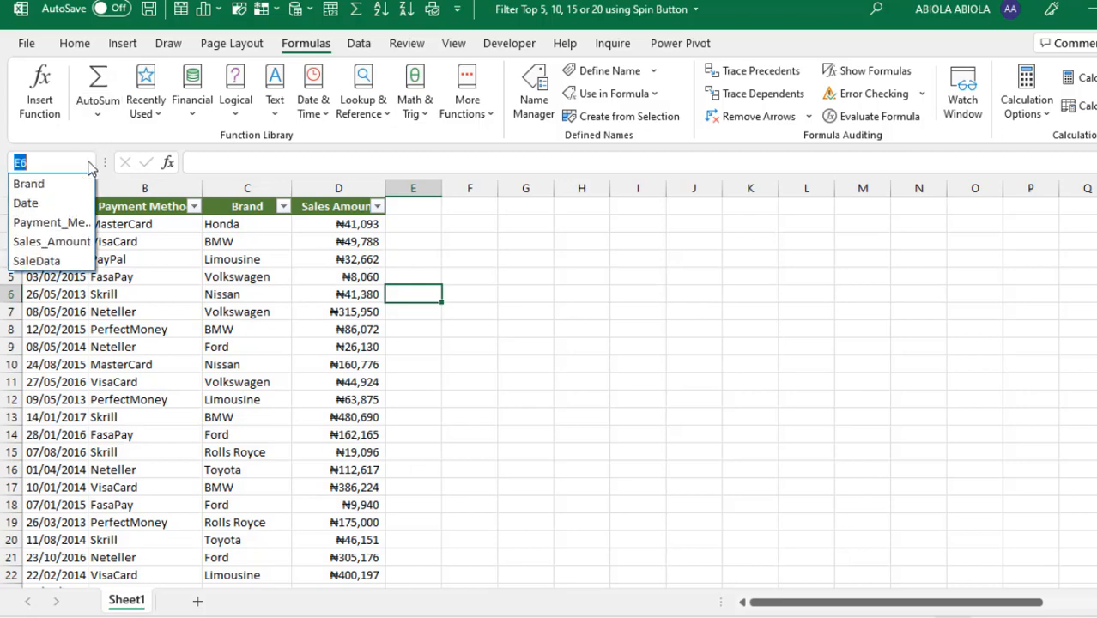
pyautogui.click(25, 203)
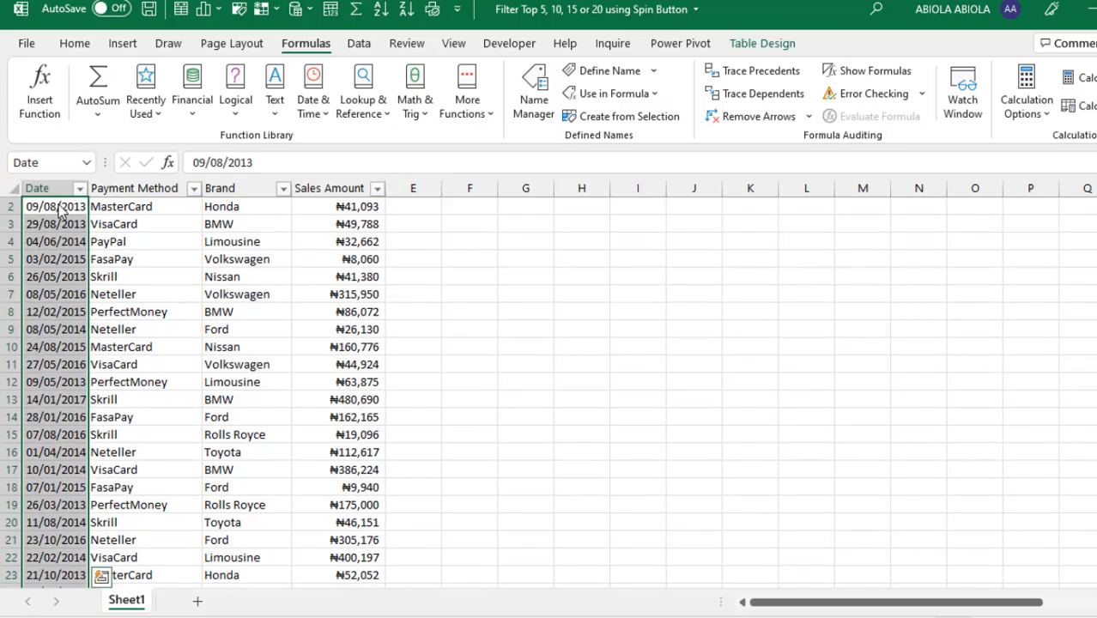
pyautogui.click(89, 162)
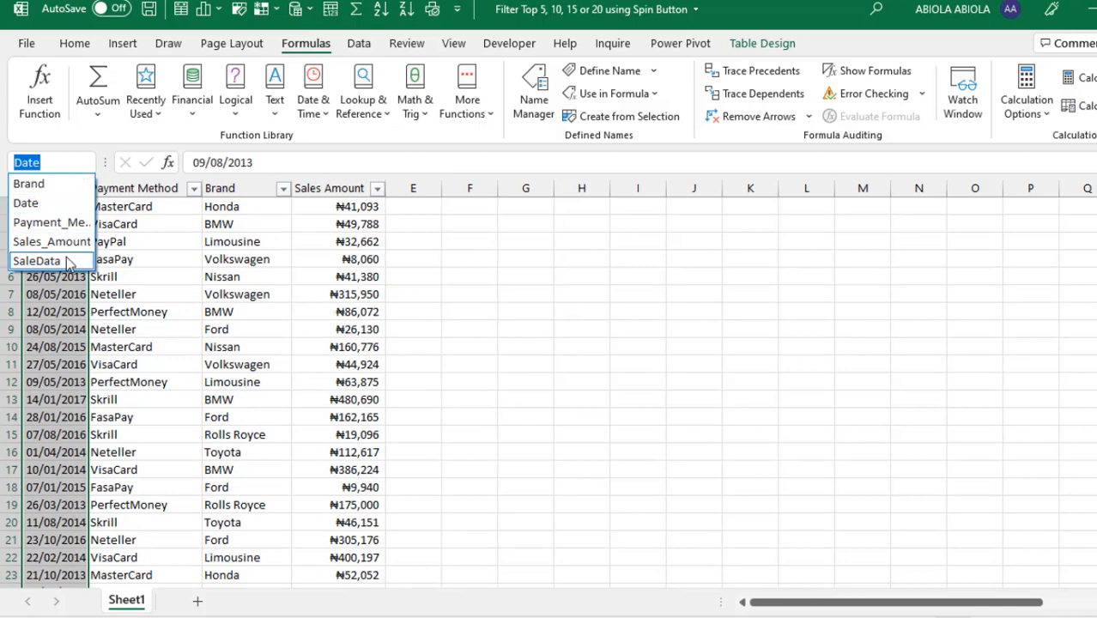
pyautogui.click(38, 260)
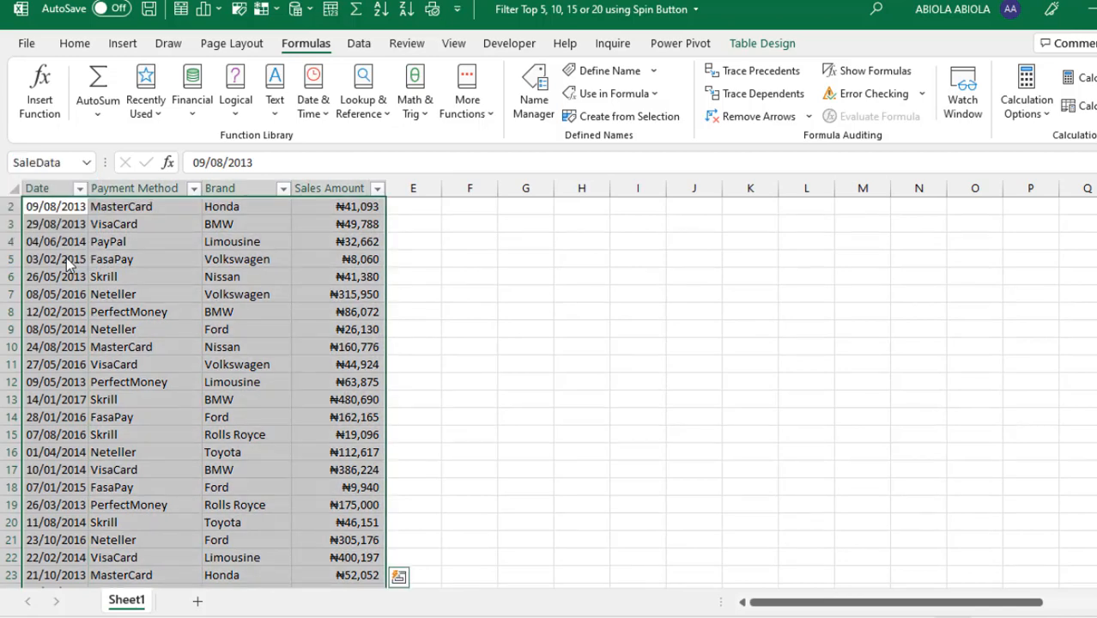
# Add a Report sheet and paste the Date, Payment Method, Brand, Sales Amount headers
pyautogui.click(186, 601)
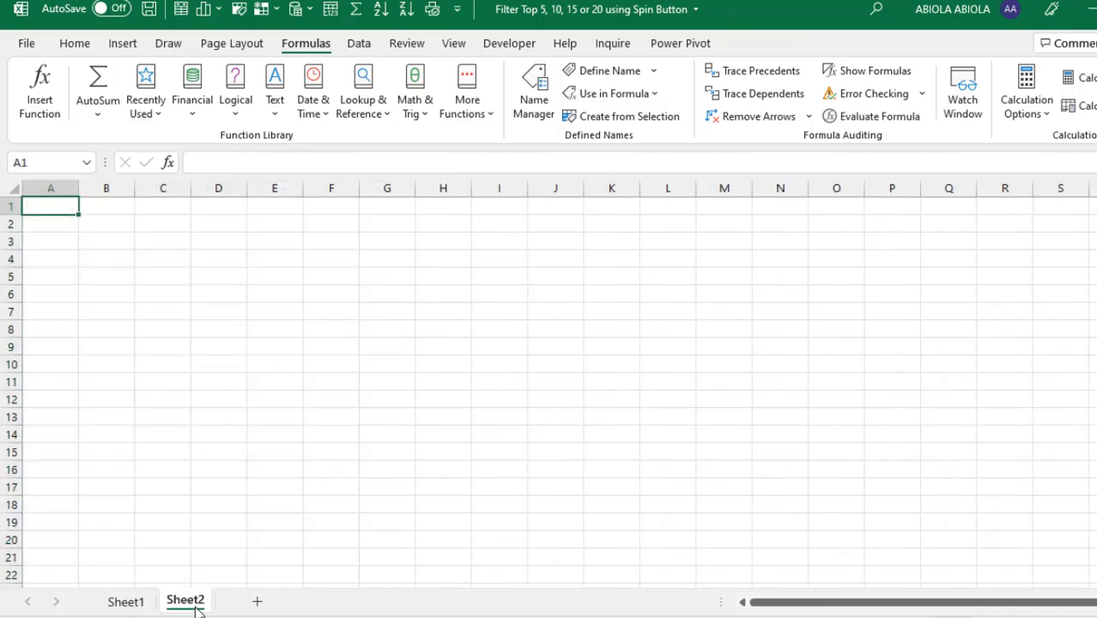
pyautogui.doubleClick(185, 601)
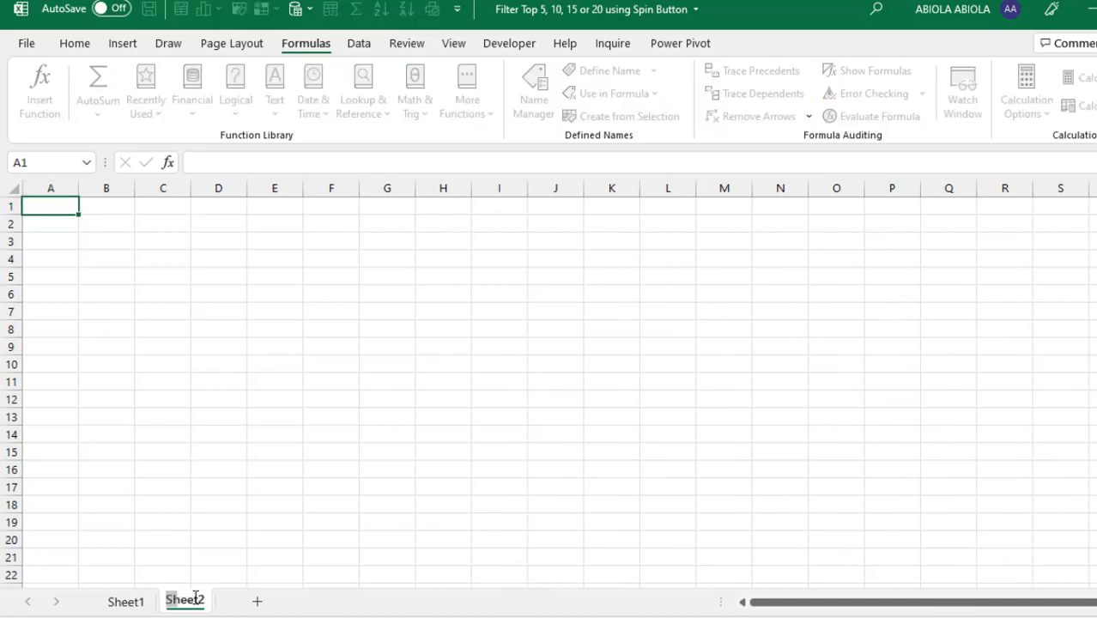
pyautogui.doubleClick(185, 601)
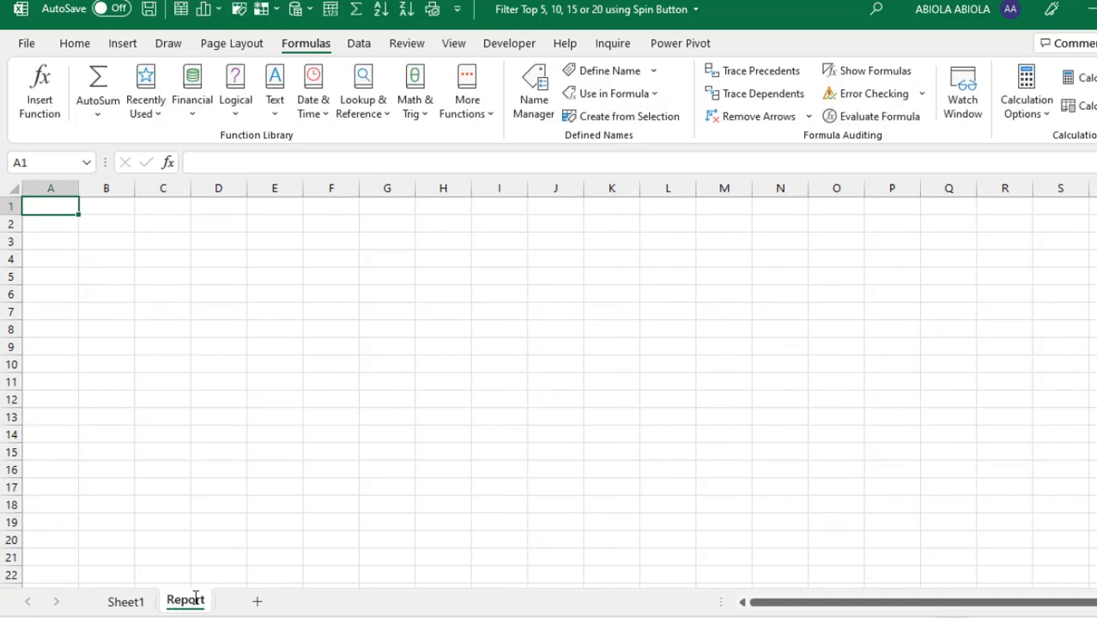
pyautogui.click(125, 601)
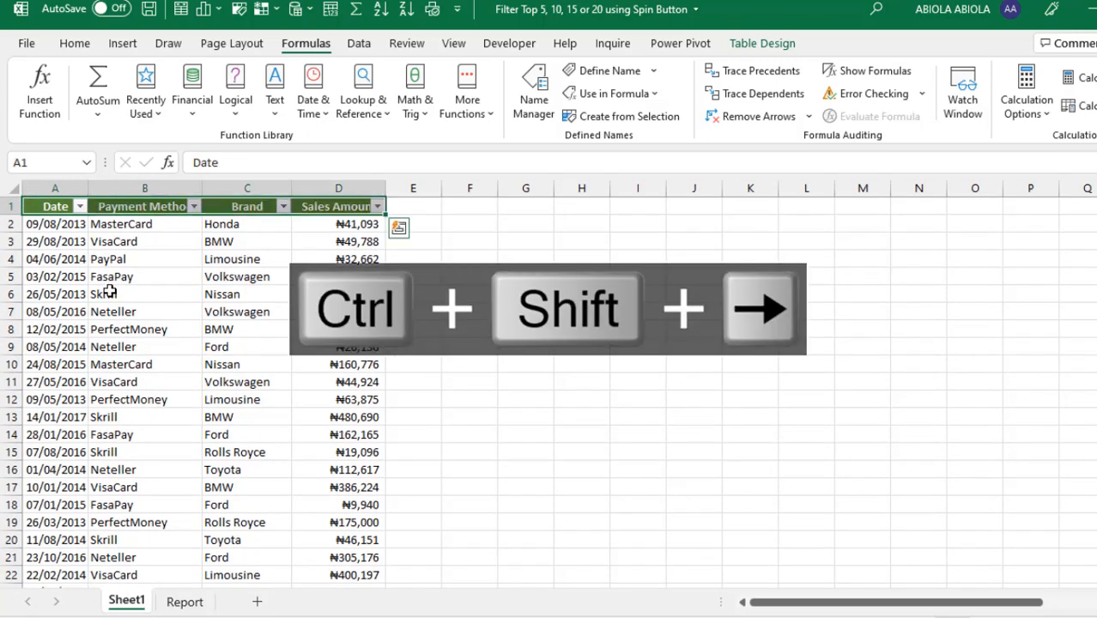
pyautogui.click(186, 601)
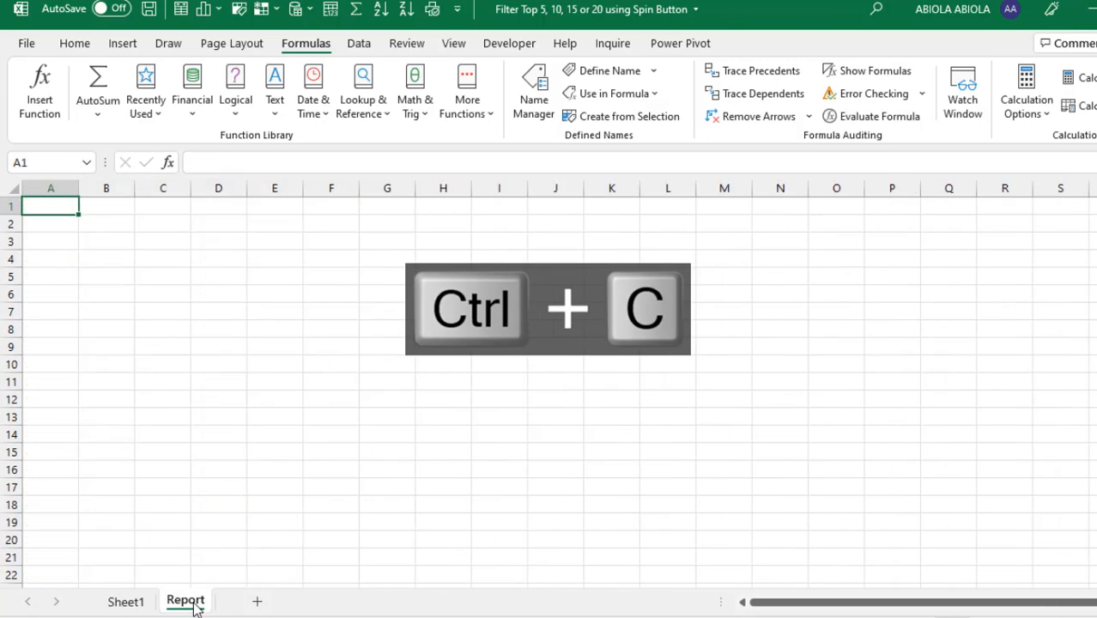
pyautogui.press('ctrl+v')
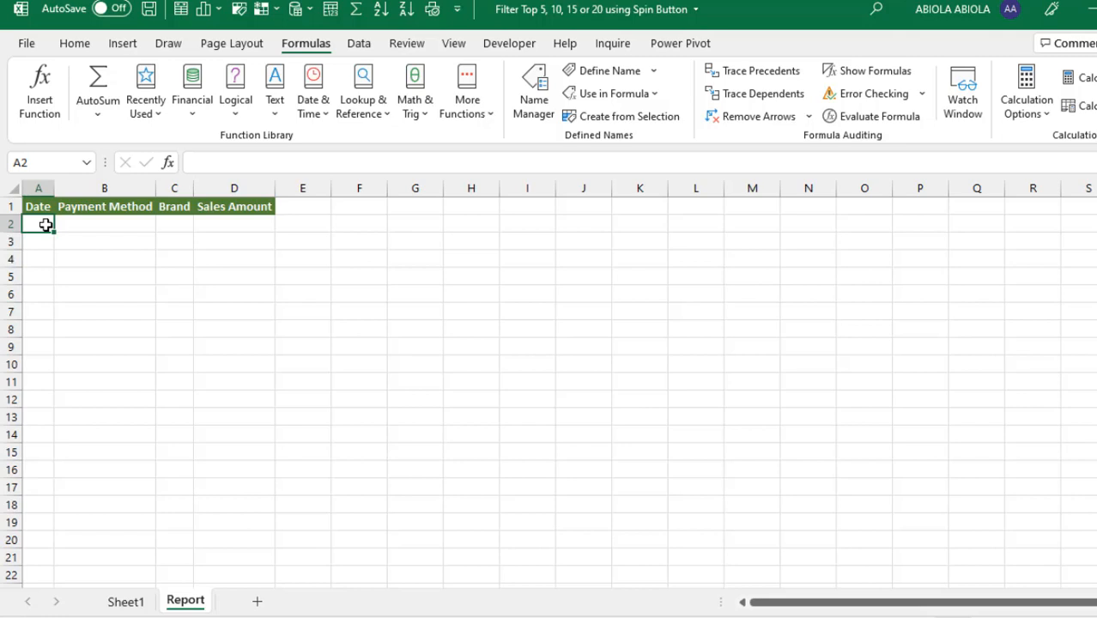
# Enter =FILTER(SaleData,Sales_Amount>=LARGE(Sales_Amount,5)) in Report A2
pyautogui.write('=f')
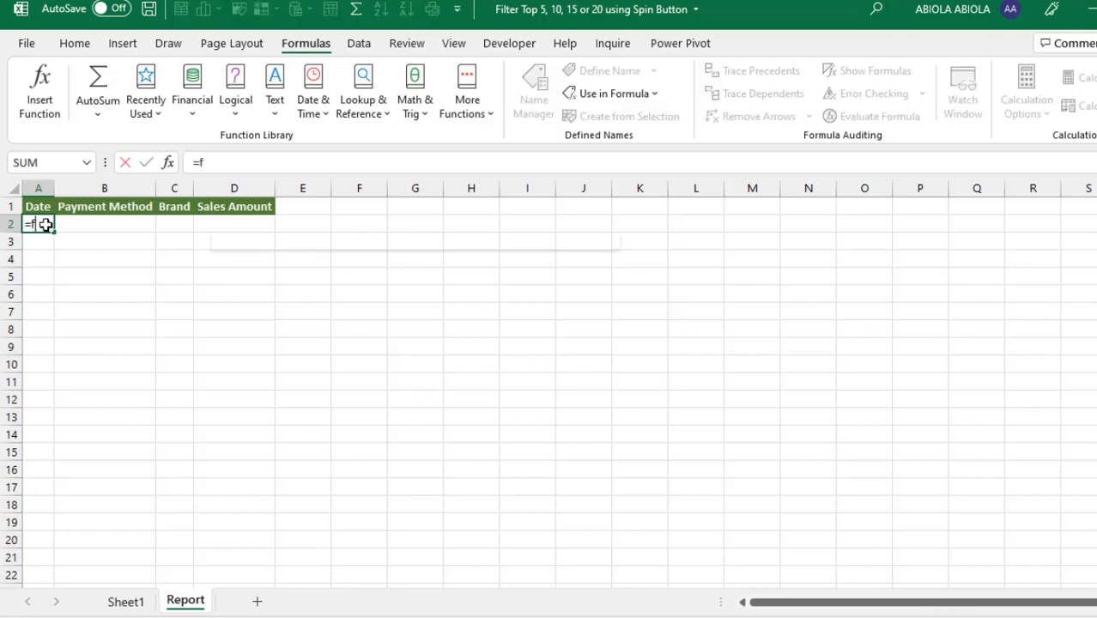
pyautogui.write('ILTER(')
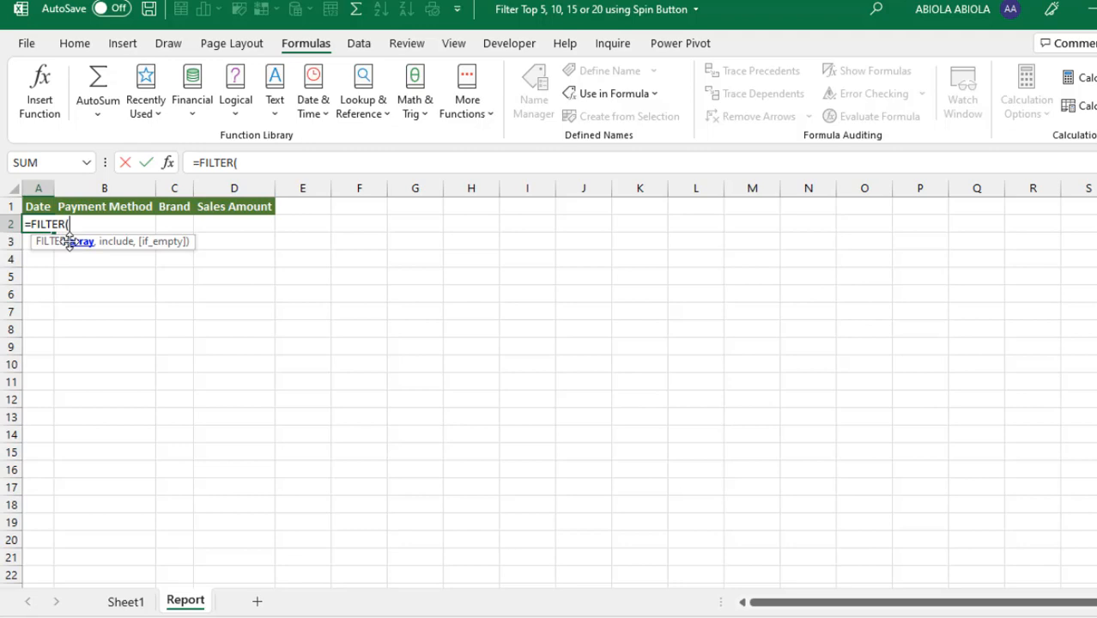
pyautogui.write('sa')
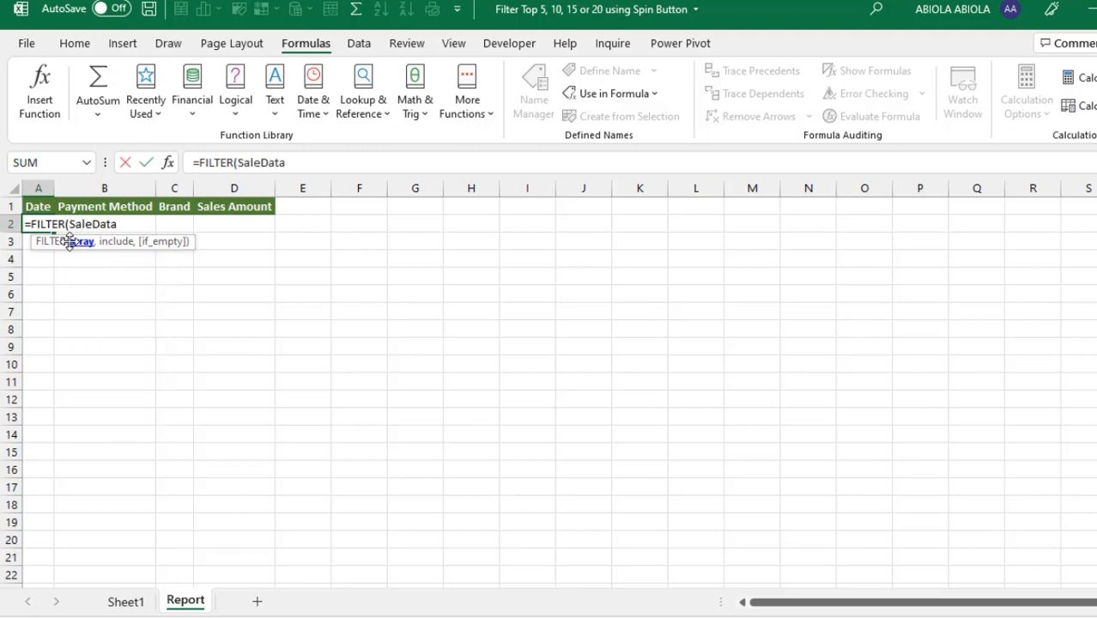
pyautogui.write(',')
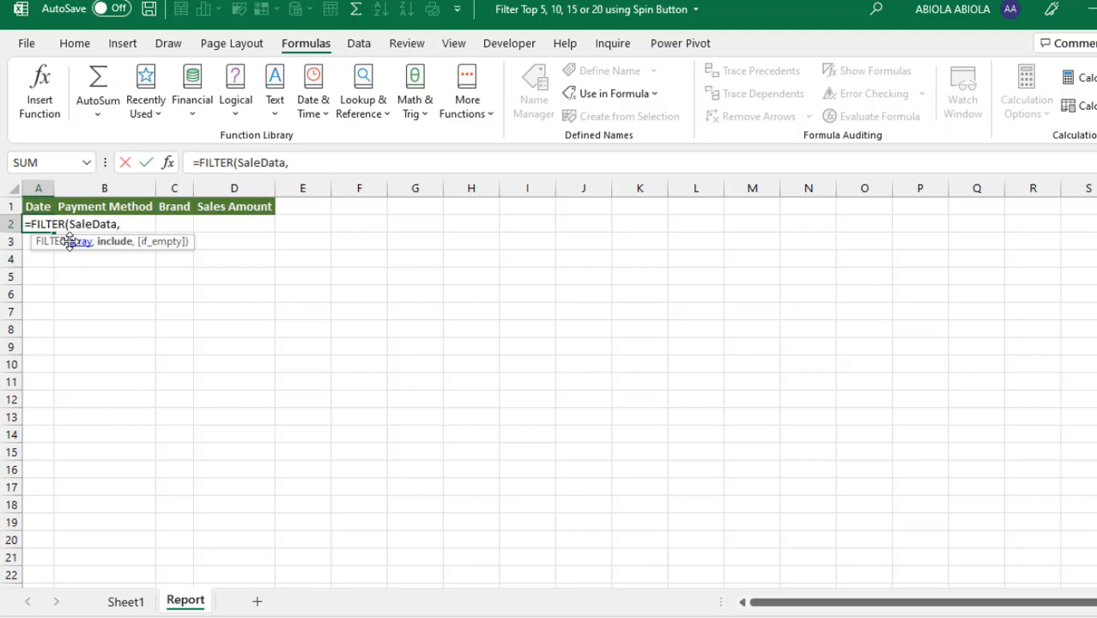
pyautogui.write('sa')
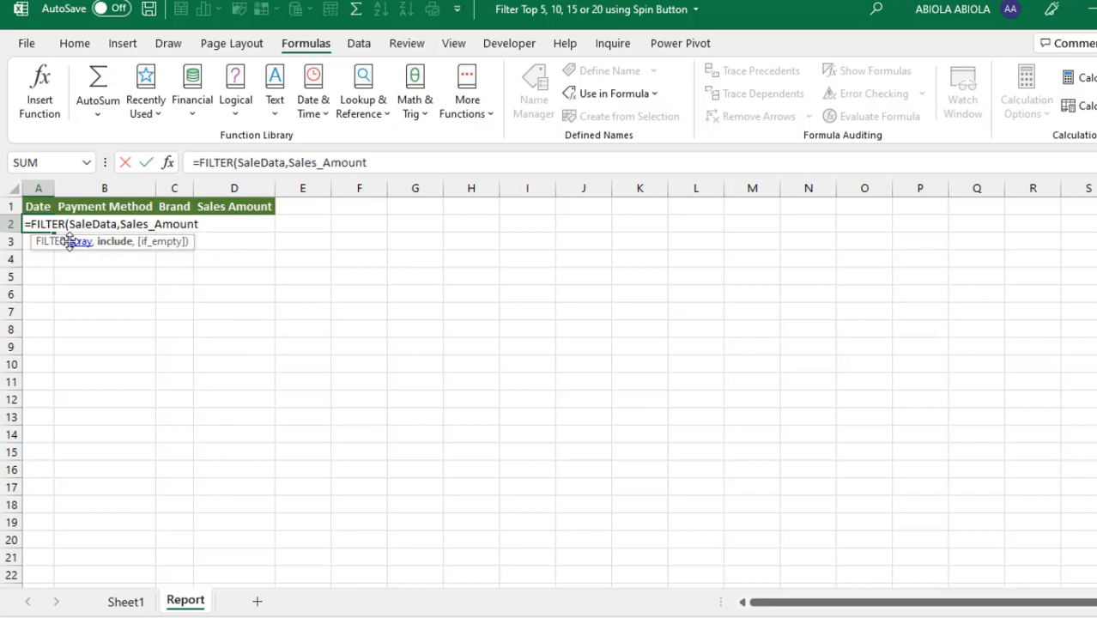
pyautogui.write('>=')
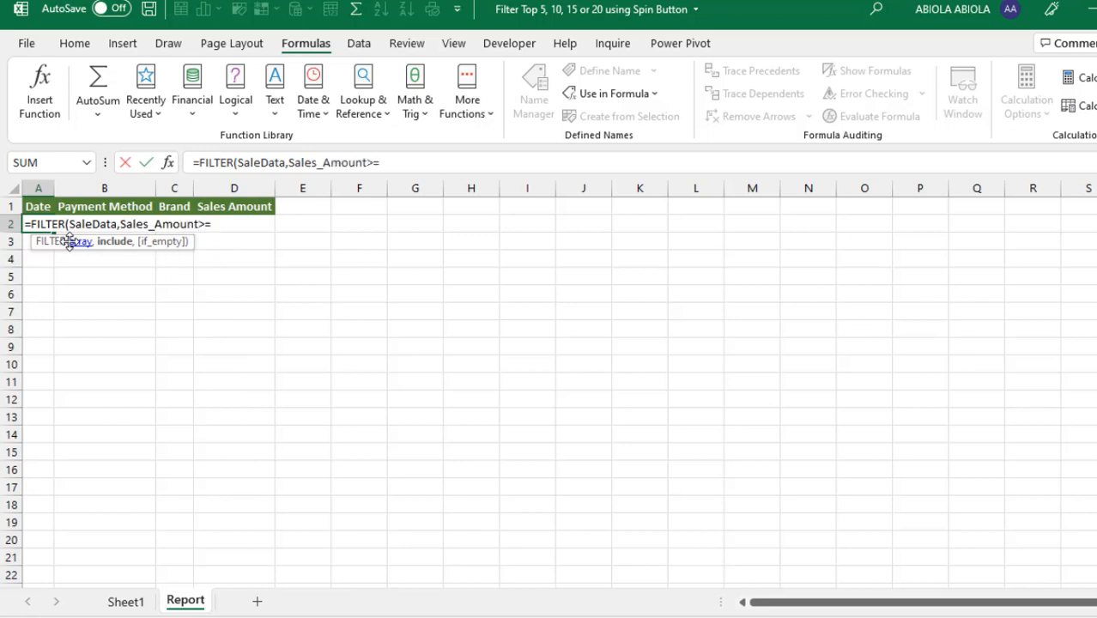
pyautogui.write('LARGE(')
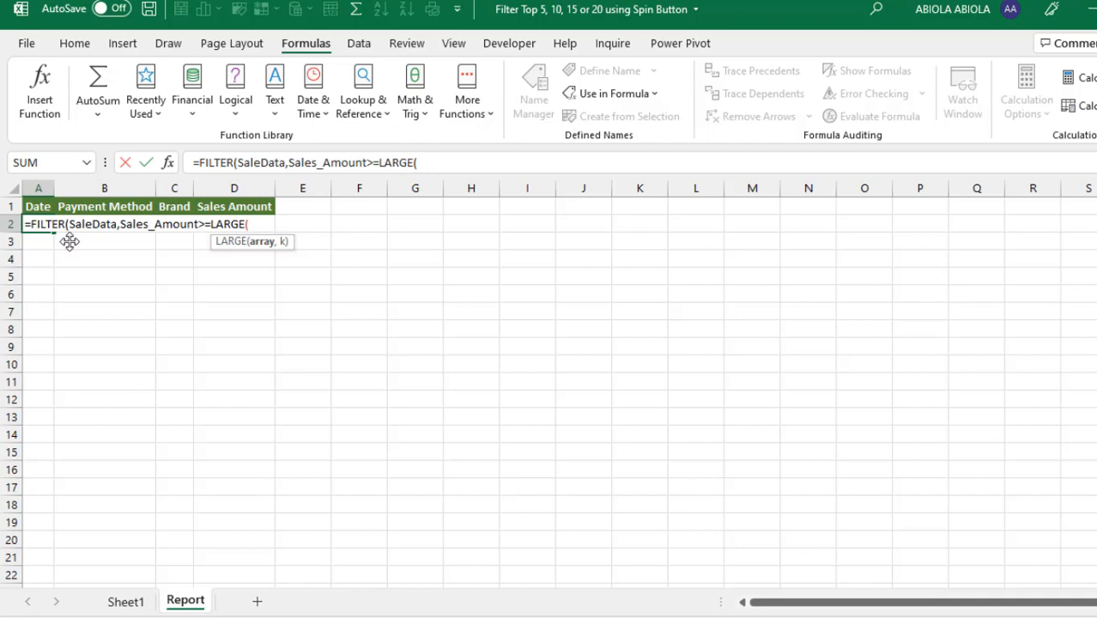
pyautogui.write('SaleData')
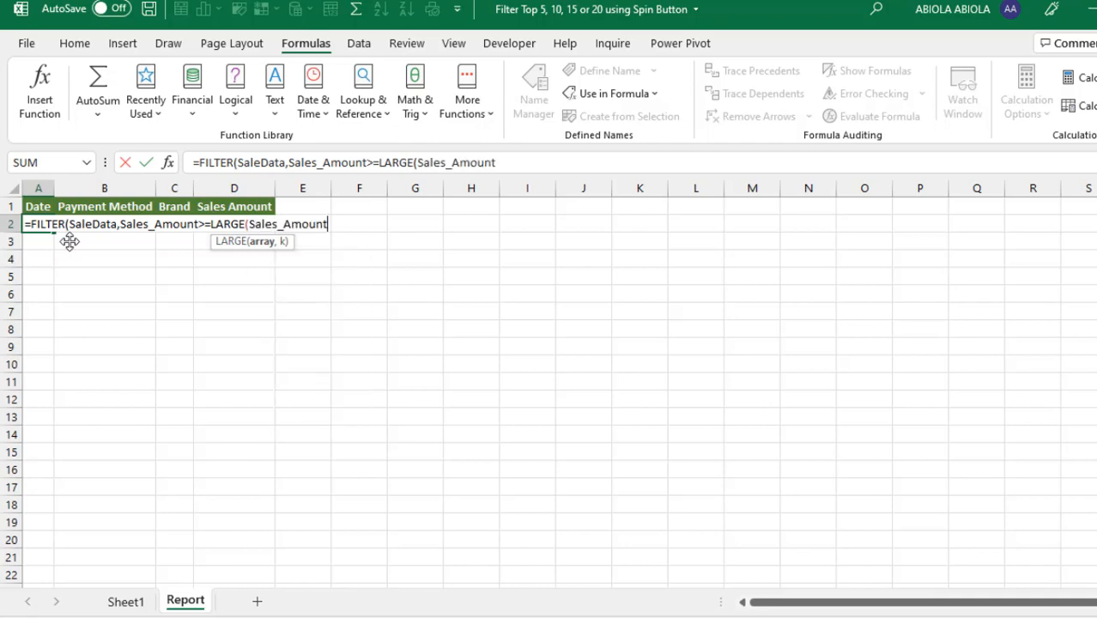
pyautogui.write(',')
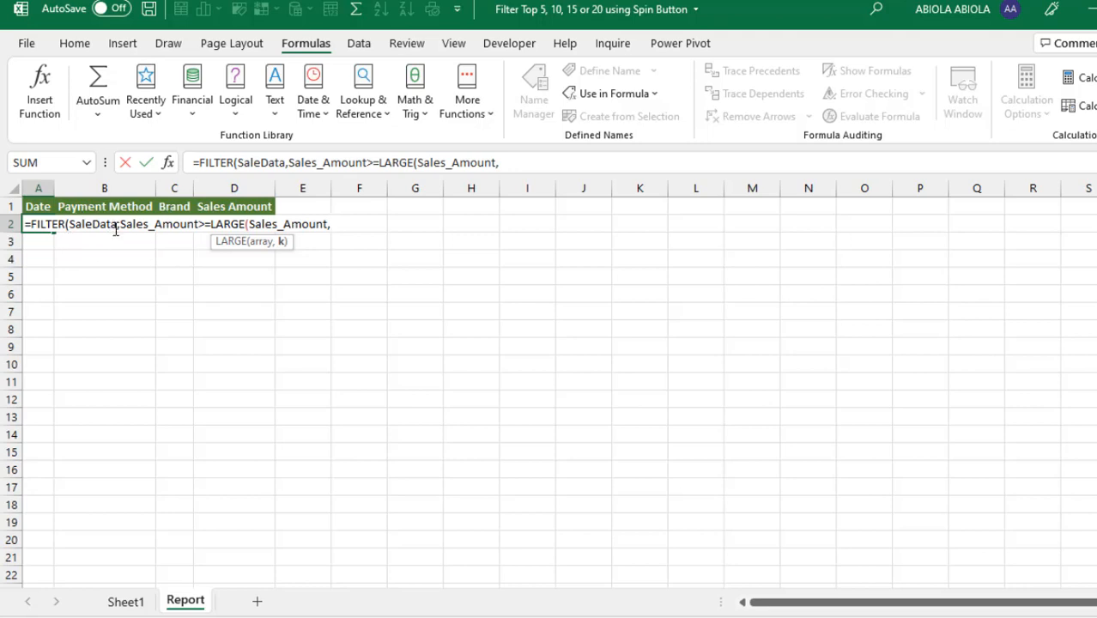
pyautogui.write('5')
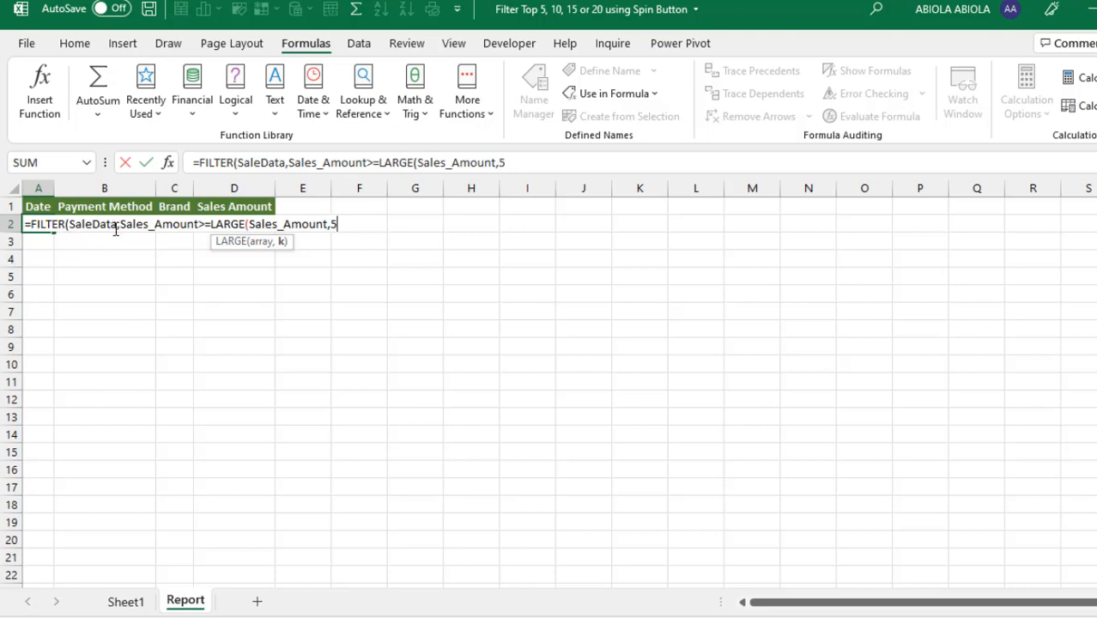
pyautogui.write('))')
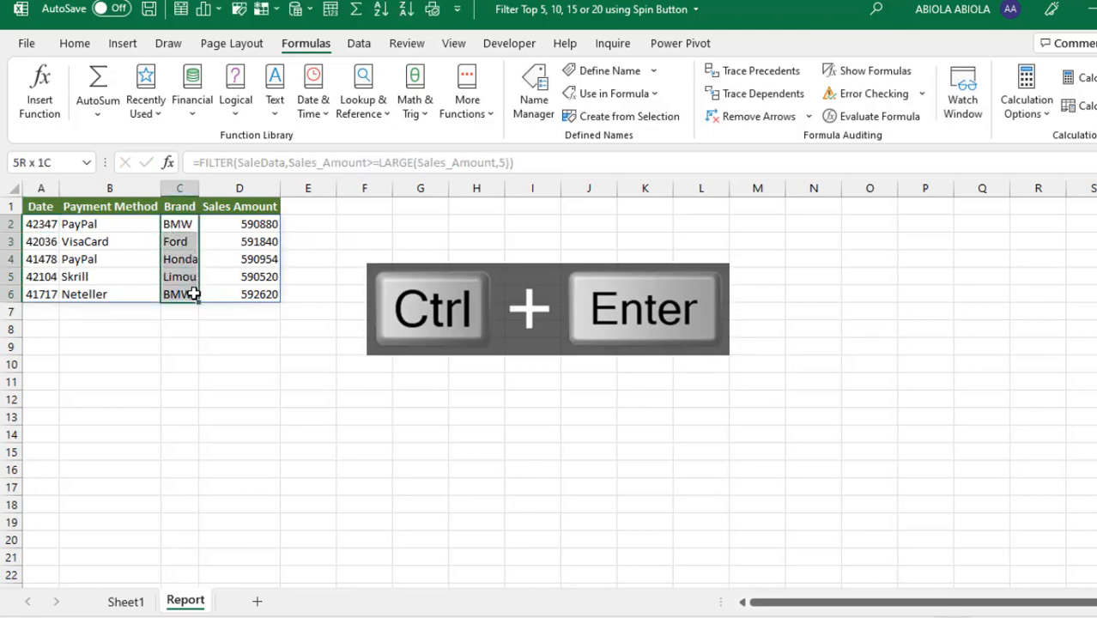
pyautogui.press('ctrl+enter')
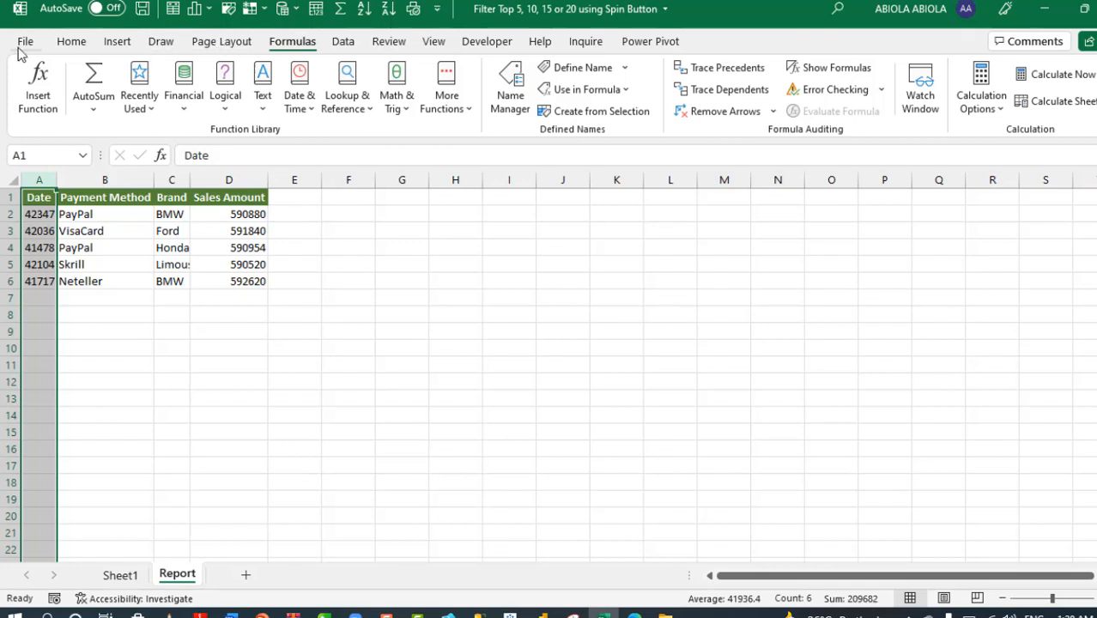
# Format column A as dates and the Sales Amount column as accounting
pyautogui.click(71, 40)
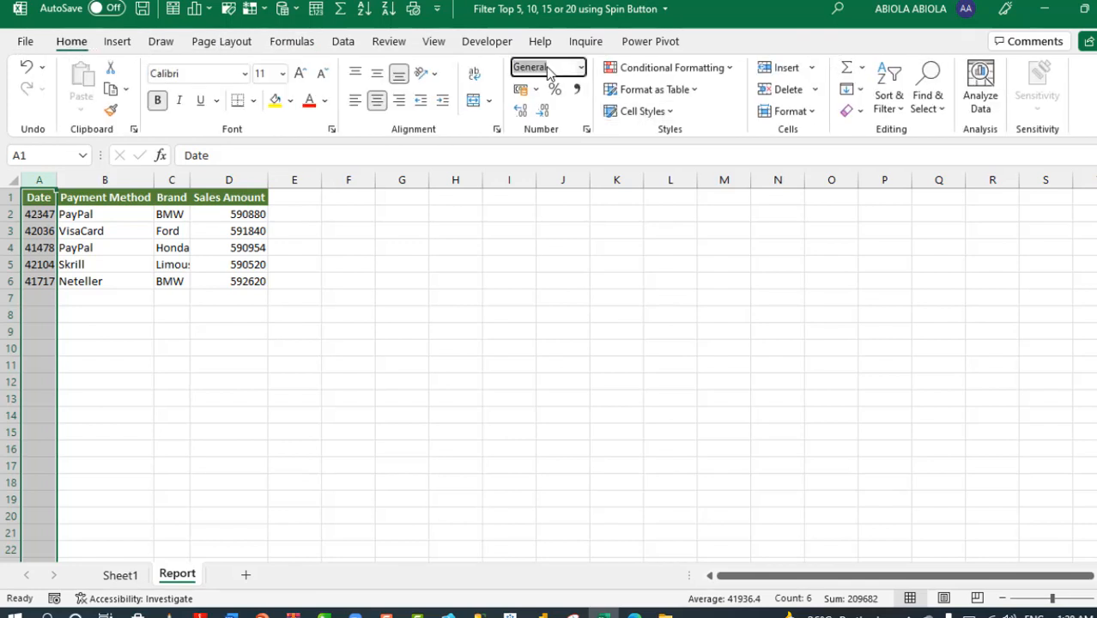
pyautogui.click(577, 67)
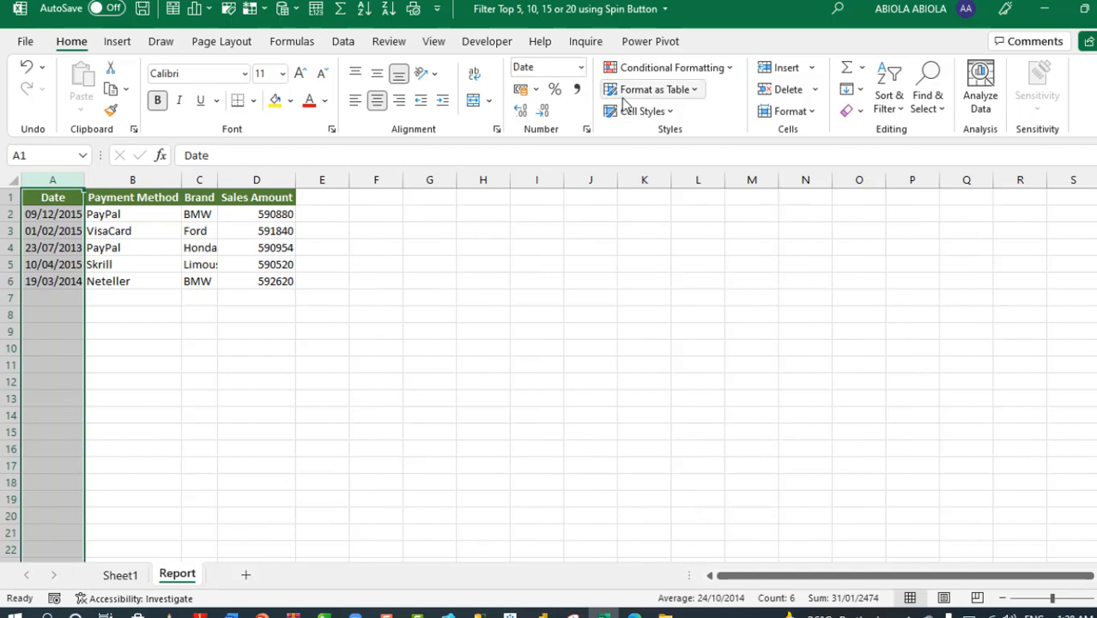
pyautogui.click(257, 179)
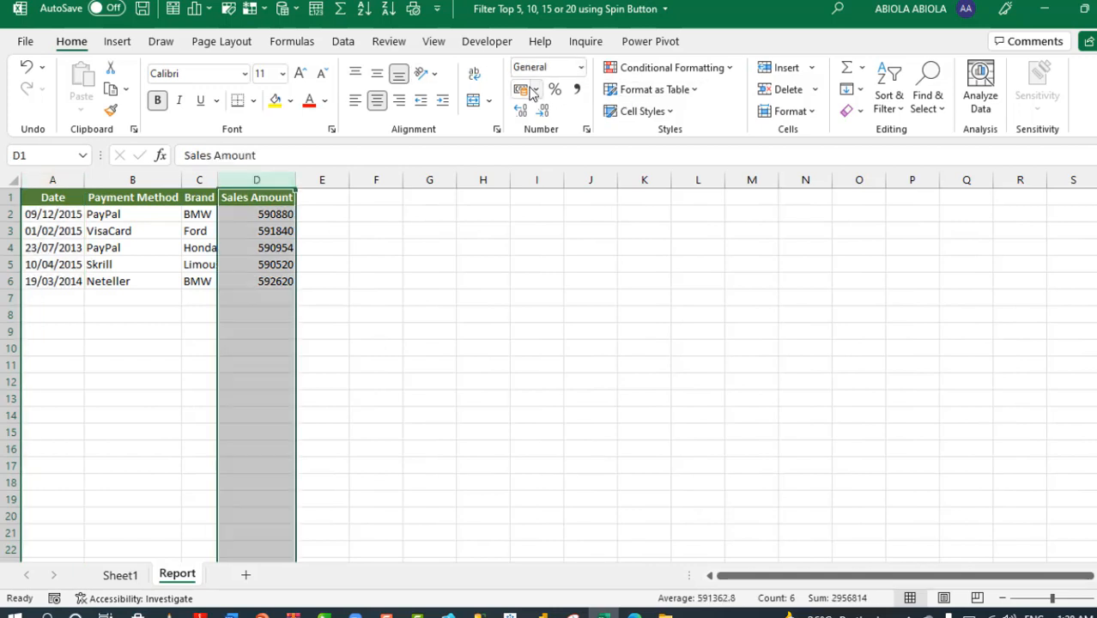
pyautogui.click(521, 89)
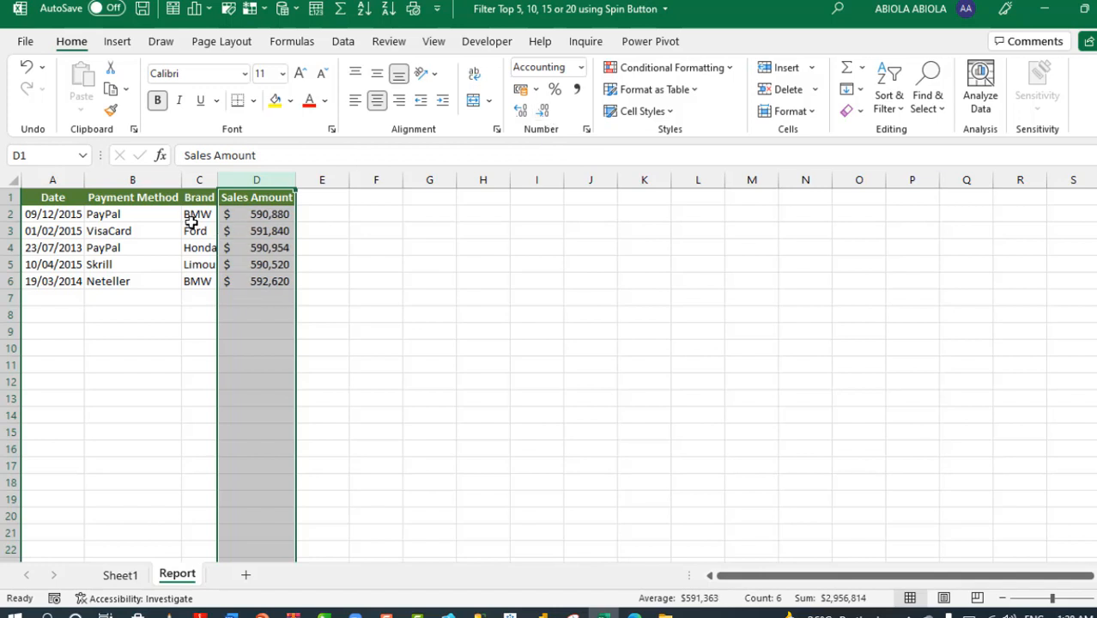
# Inspect the spilled formula in the Sales Amount and Date result cells
pyautogui.click(257, 214)
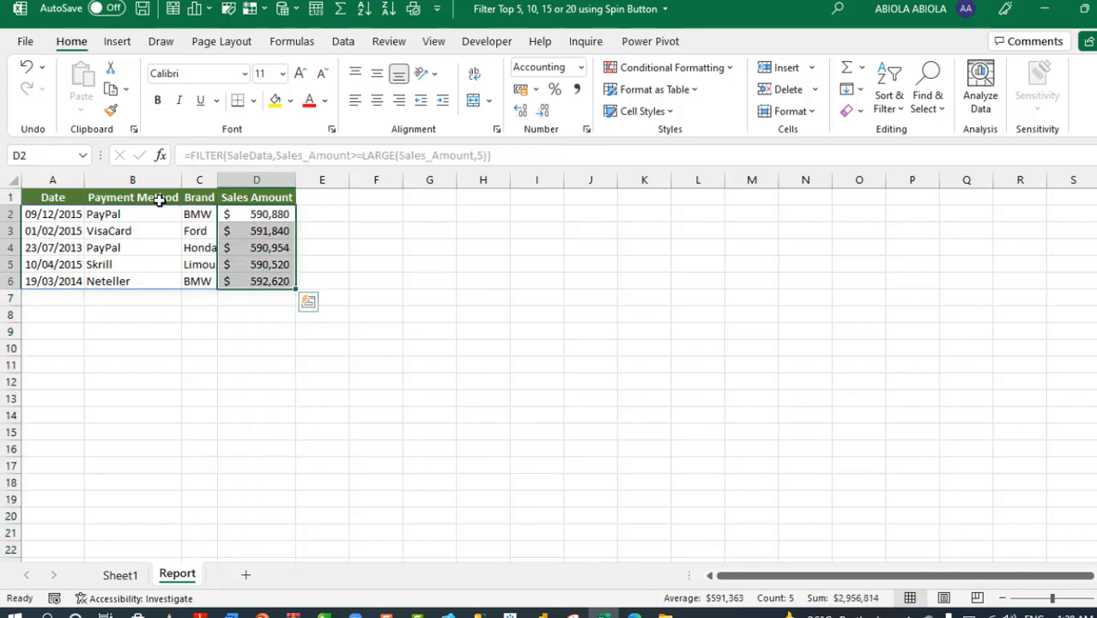
pyautogui.click(132, 214)
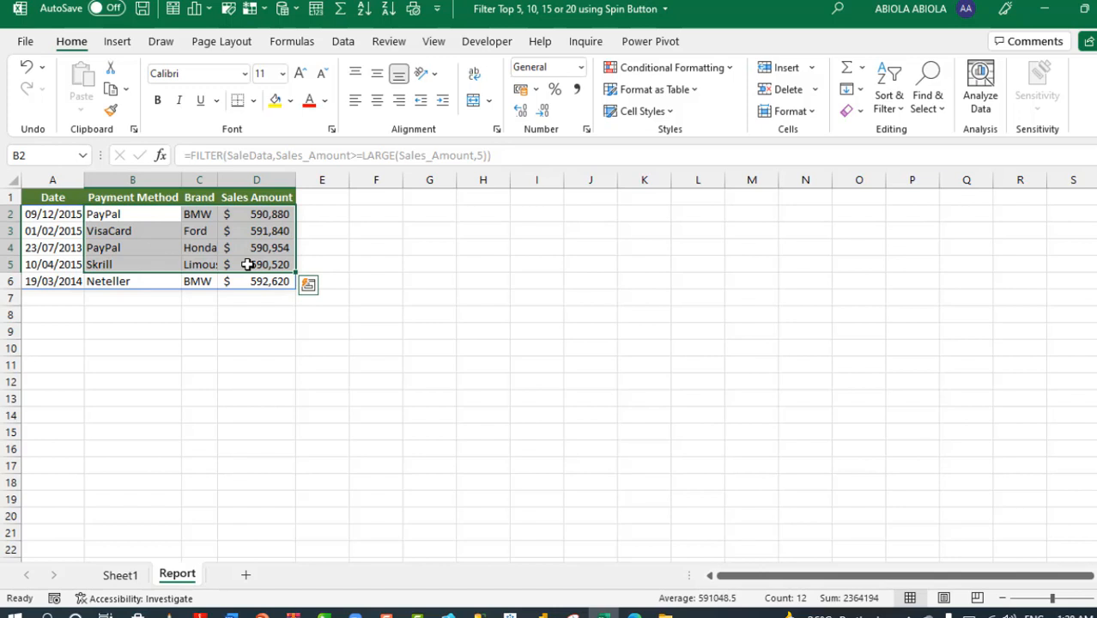
pyautogui.moveTo(184, 250)
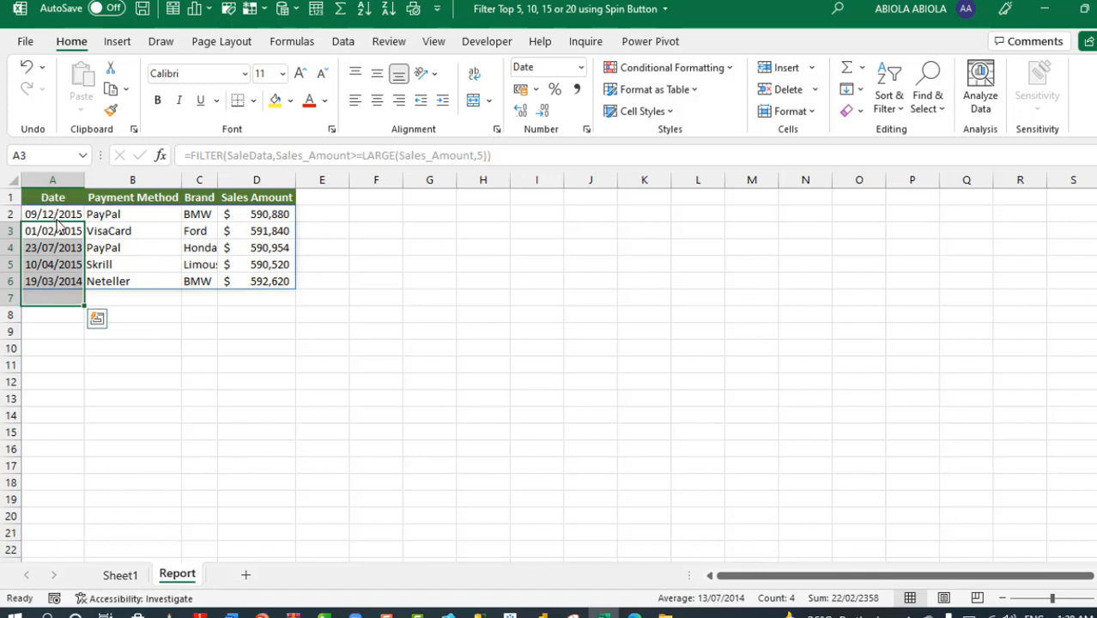
pyautogui.click(52, 213)
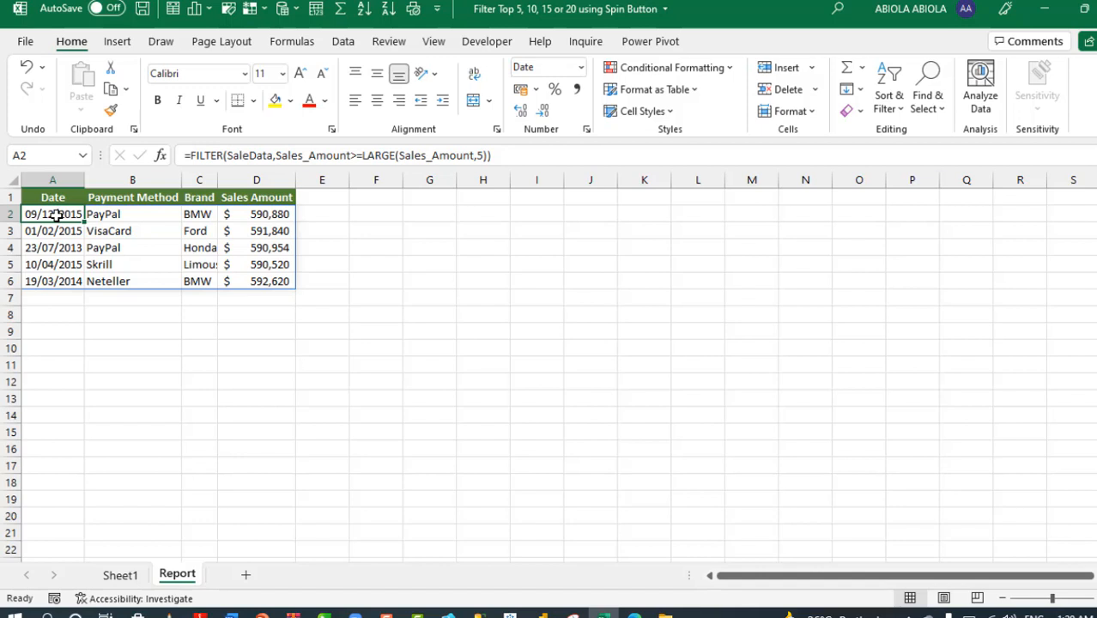
# Edit the A2 formula so LARGE uses 10 instead of 5
pyautogui.press('f2')
pyautogui.write('10')
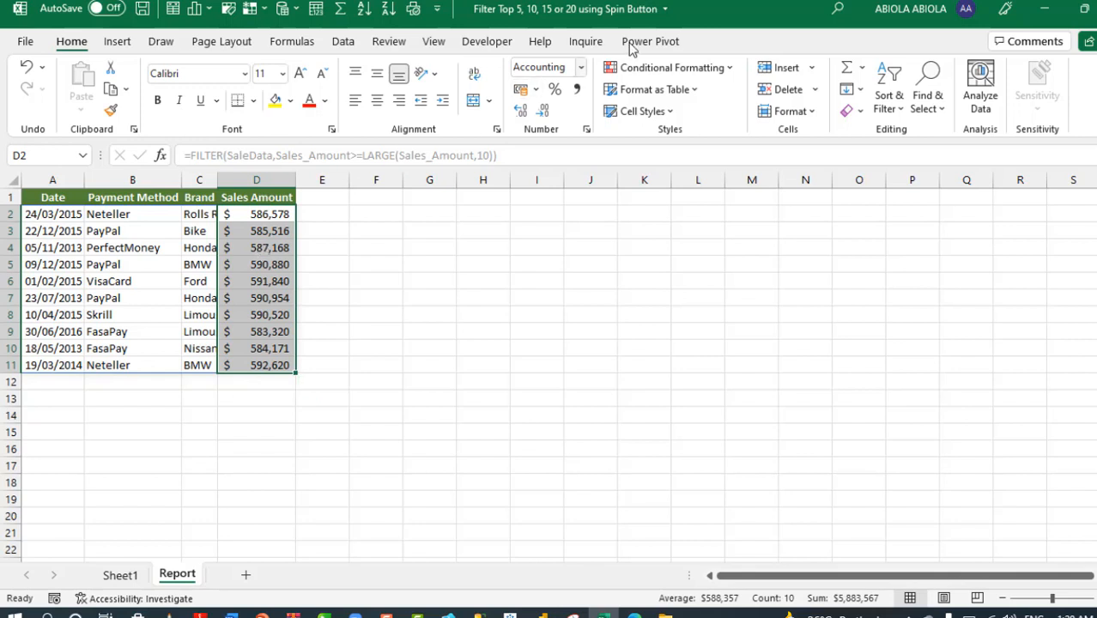
# Insert a Spin Button form control beside the results and open its settings
pyautogui.click(487, 41)
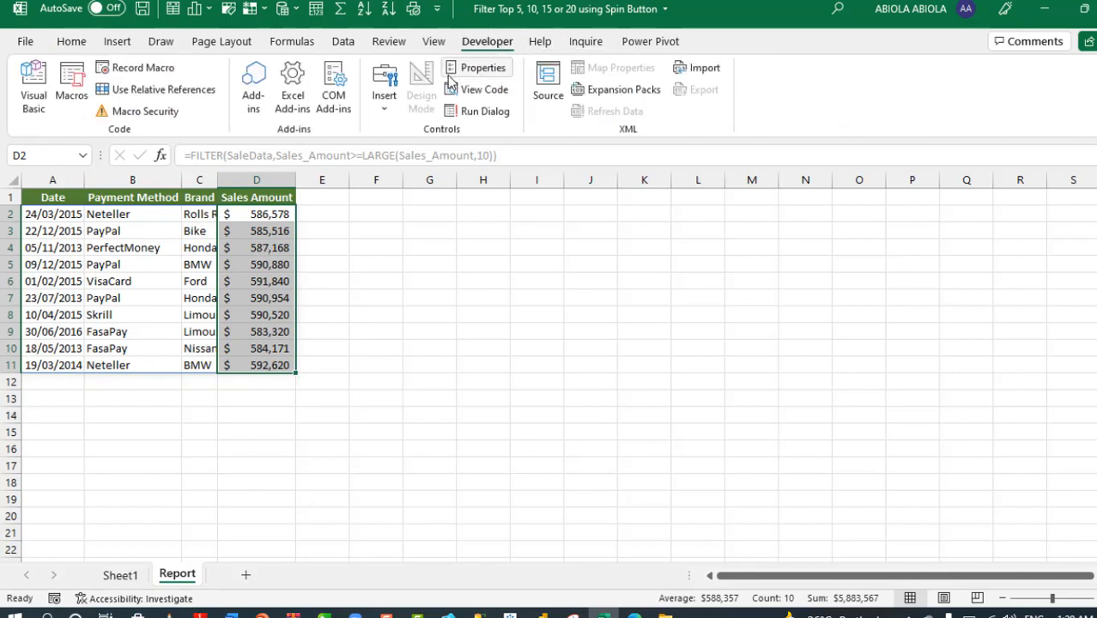
pyautogui.click(384, 81)
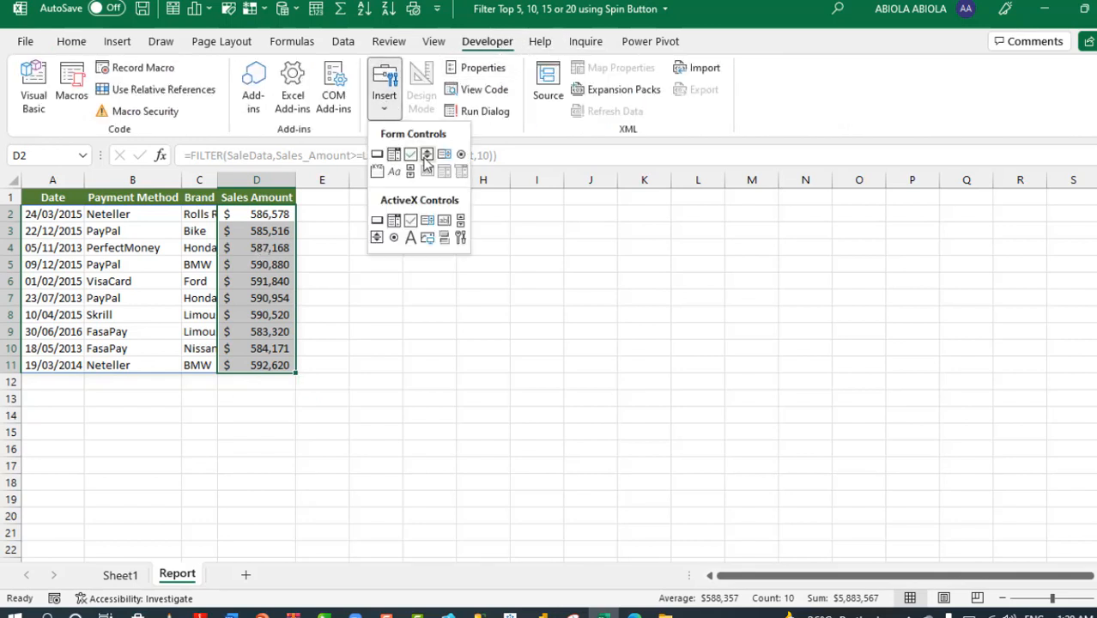
pyautogui.click(427, 155)
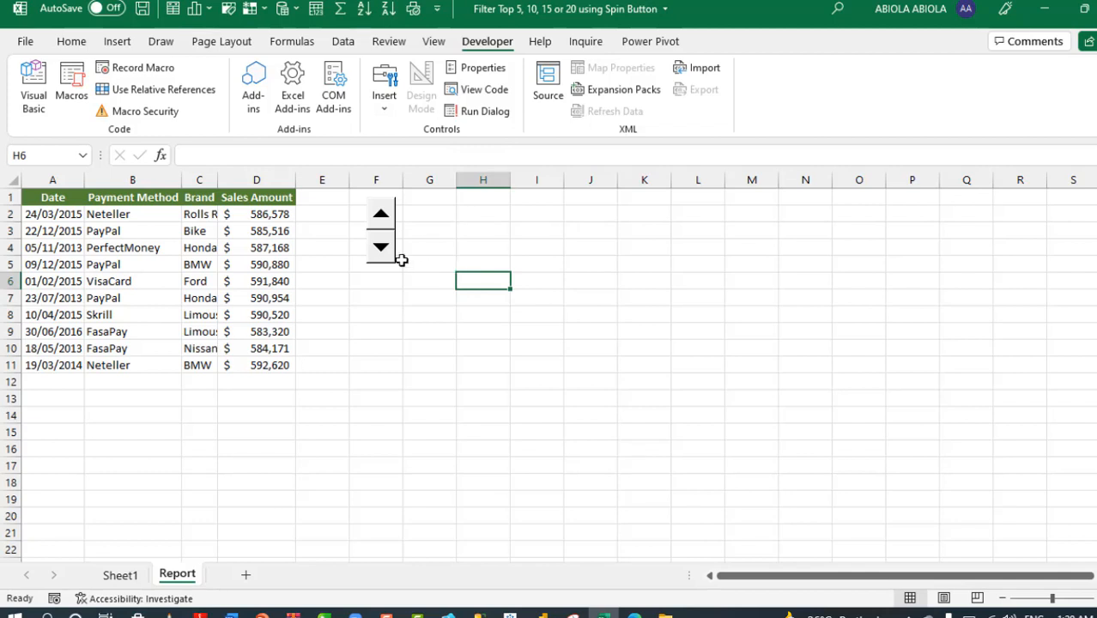
pyautogui.rightClick(381, 230)
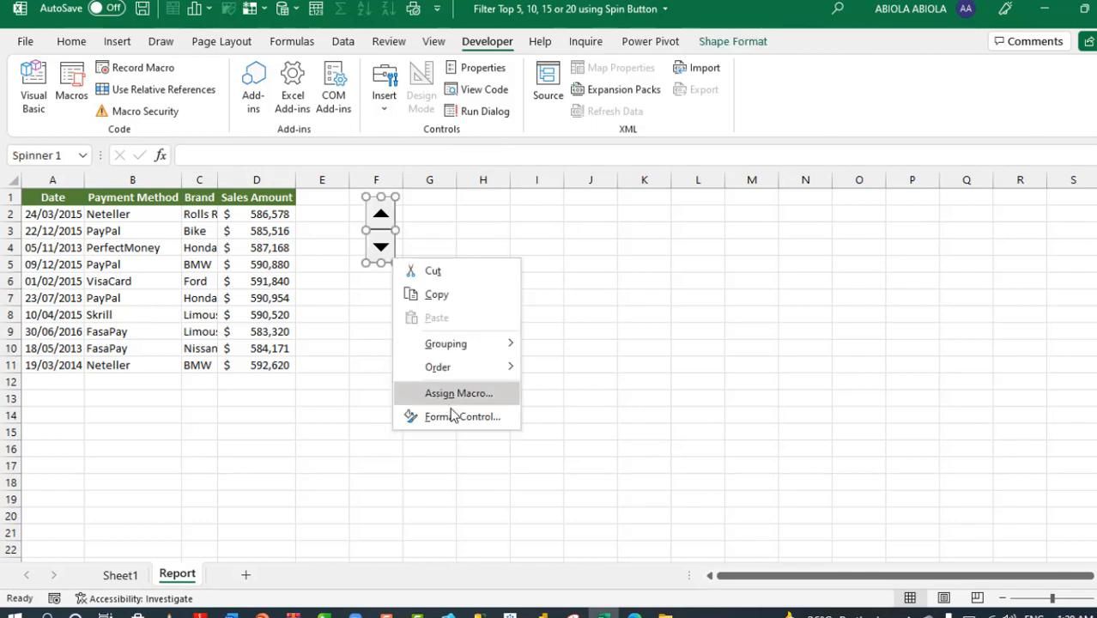
pyautogui.click(462, 416)
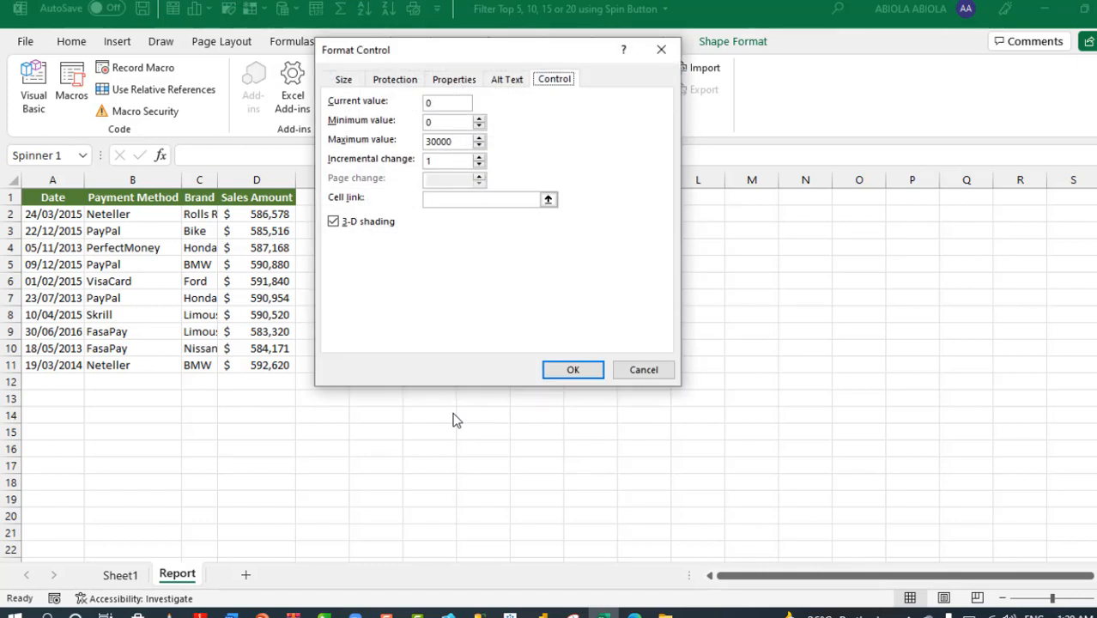
pyautogui.moveTo(412, 191)
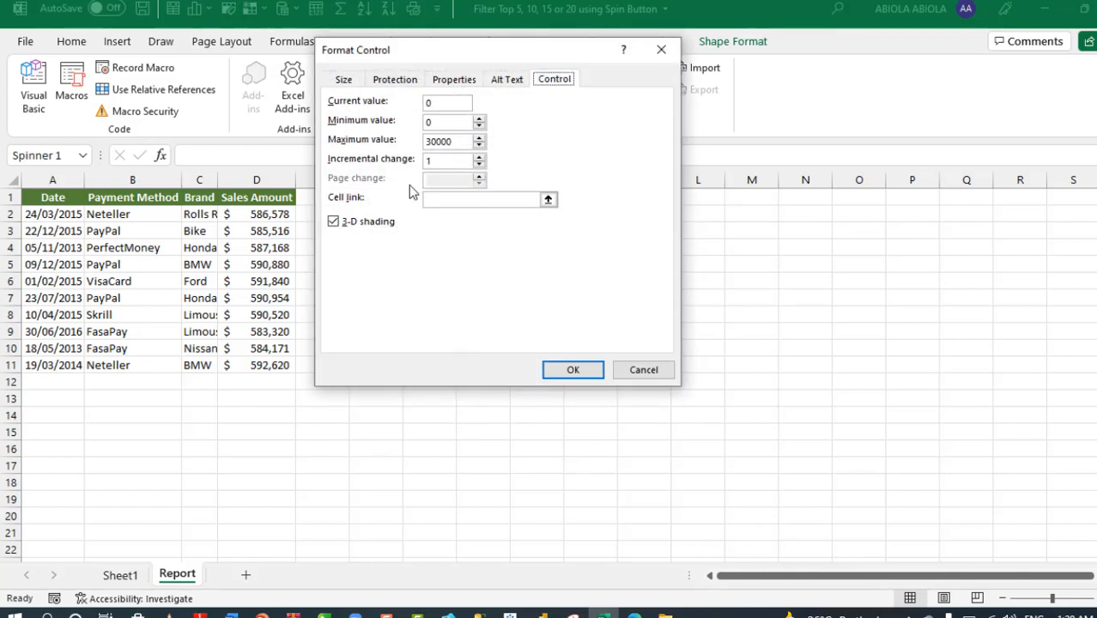
# Set the spinner to 5–20 by 5 linked to $H$1, then raise H1 to 15
pyautogui.click(447, 101)
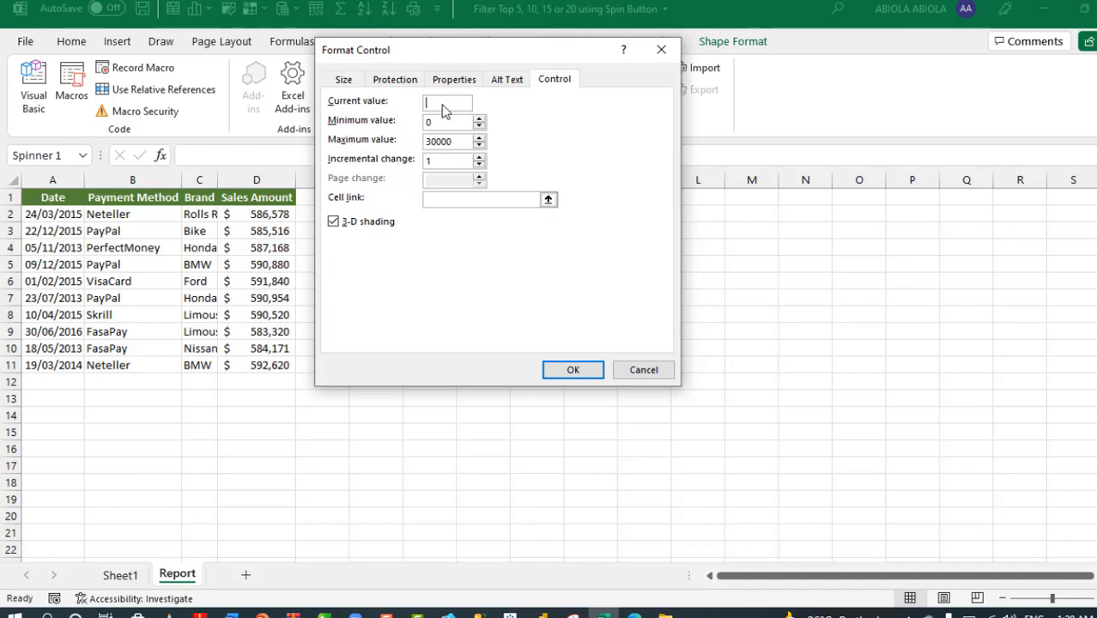
pyautogui.write('5')
pyautogui.click(454, 140)
pyautogui.write('20')
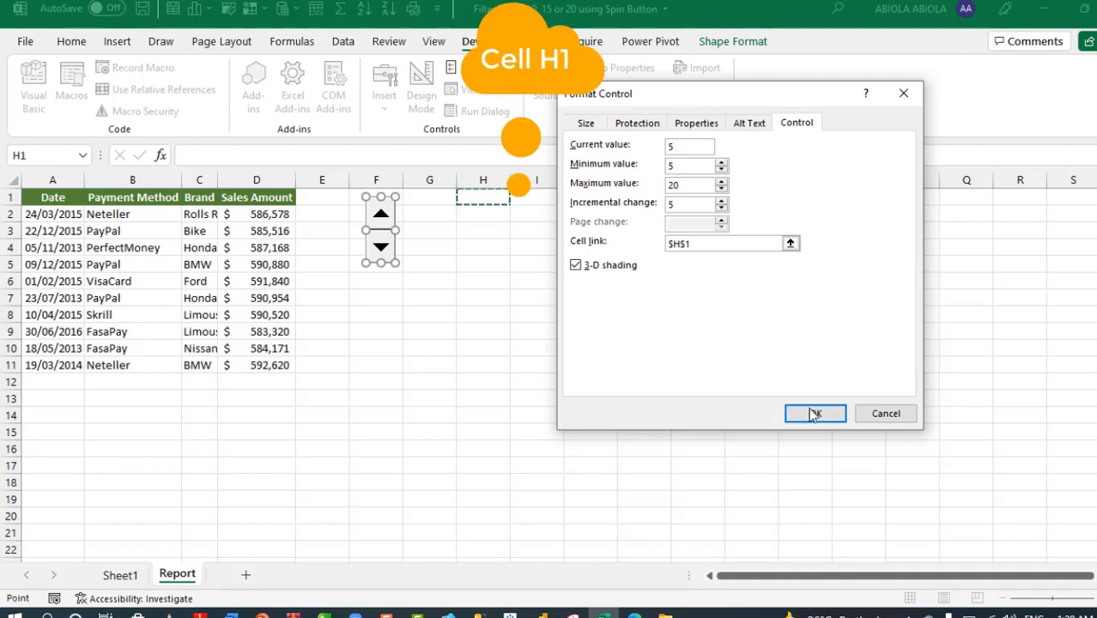
pyautogui.click(813, 413)
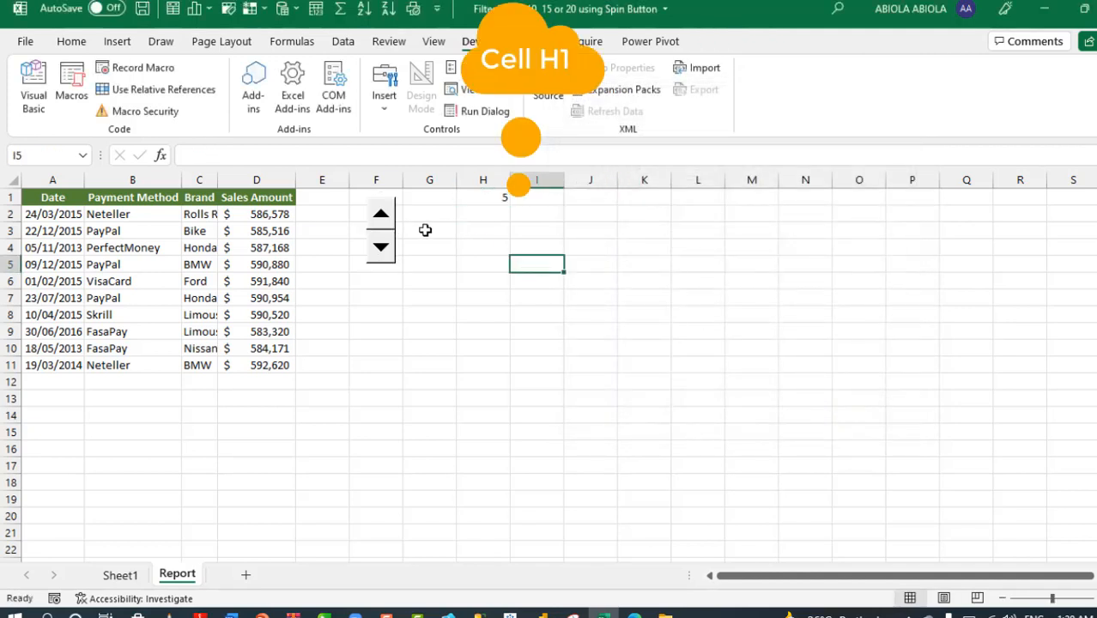
pyautogui.click(380, 213)
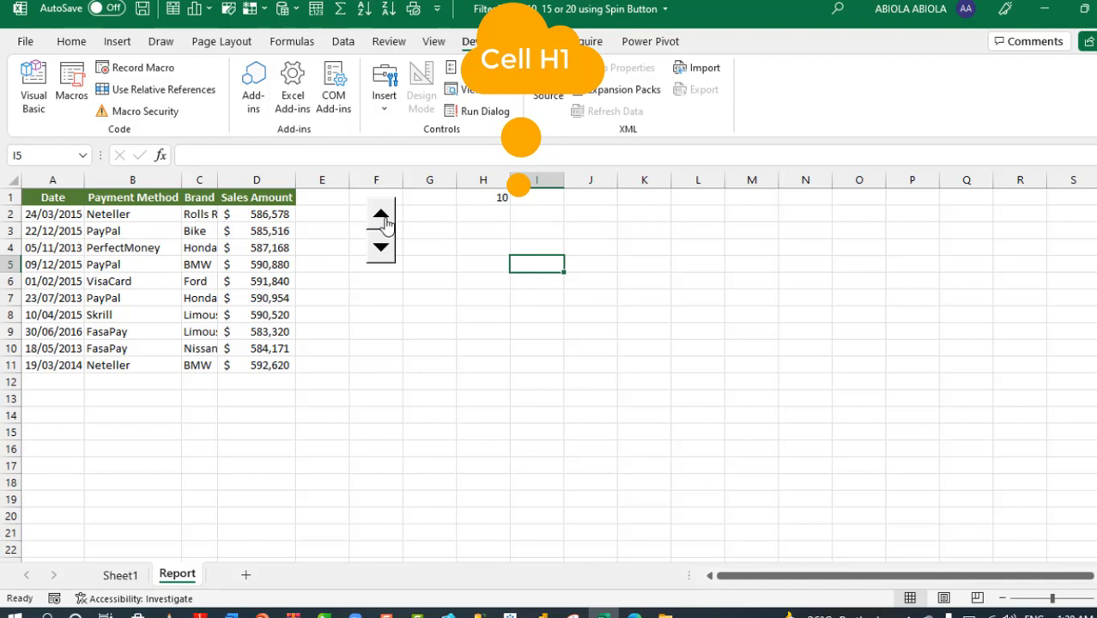
pyautogui.click(380, 213)
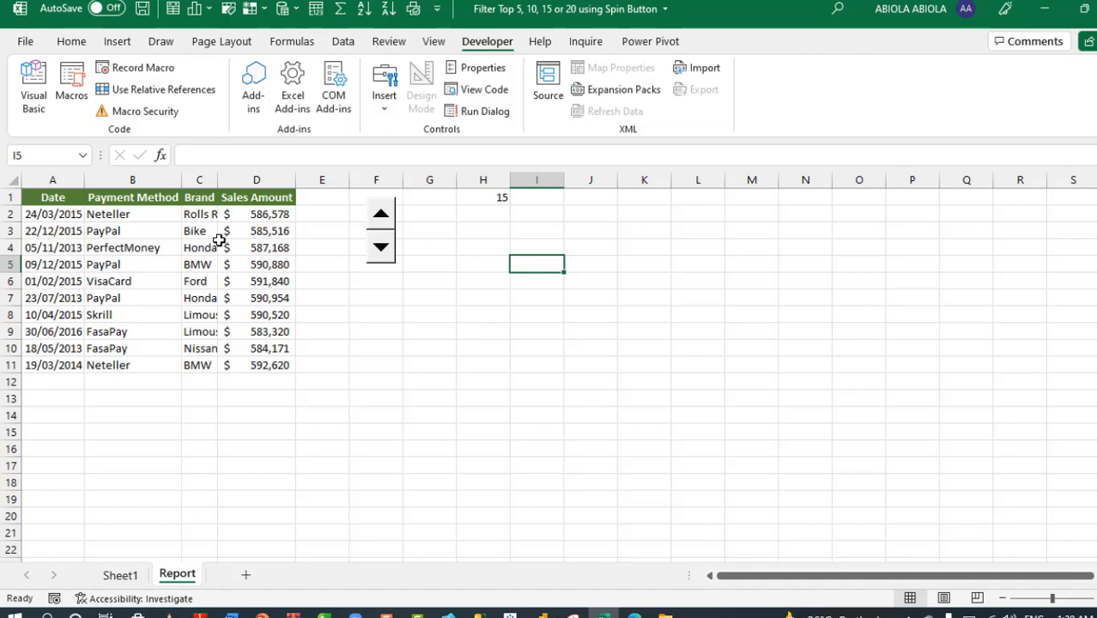
# Replace LARGE's 10 with absolute $H$1 in the A2 FILTER formula
pyautogui.write('=FILTER(SaleData,Sales_Amount>=LARGE(Sales_Amount,10))')
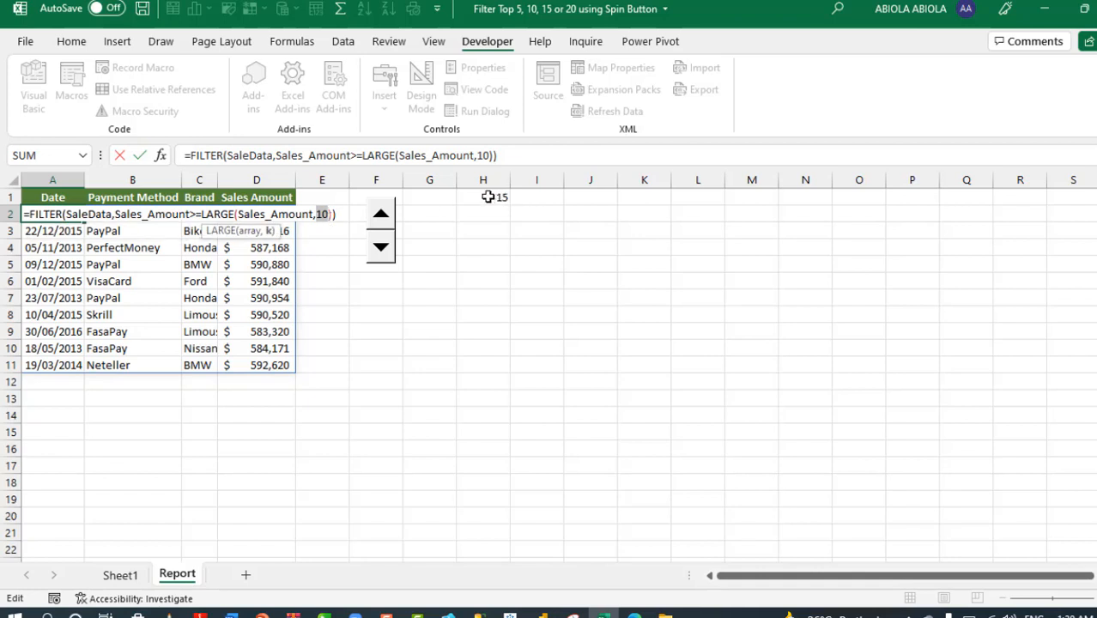
pyautogui.click(482, 197)
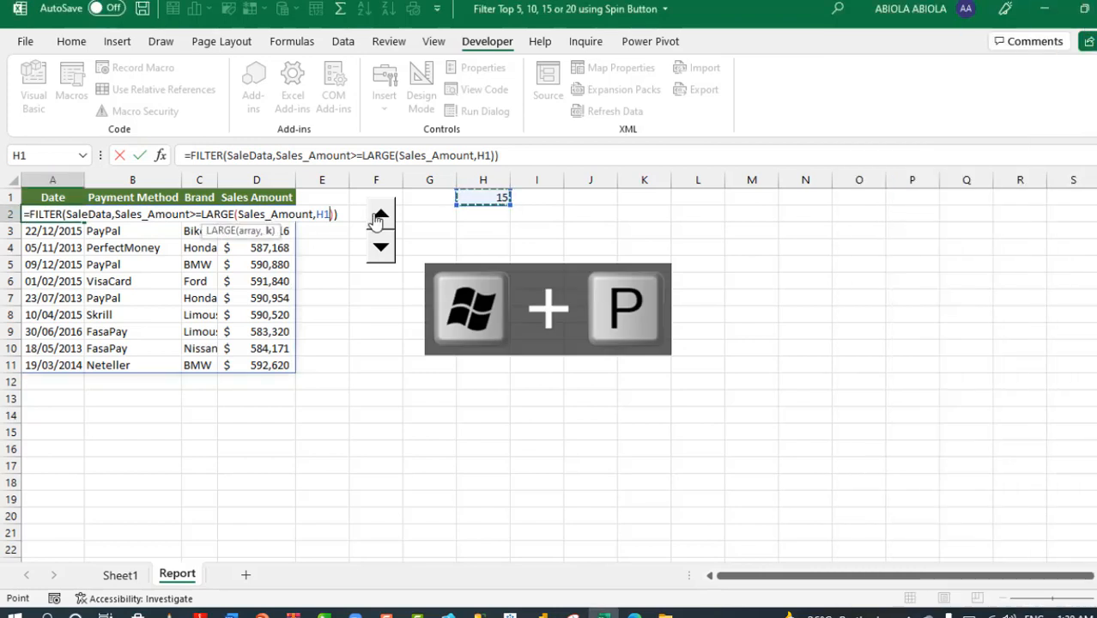
pyautogui.press('f4')
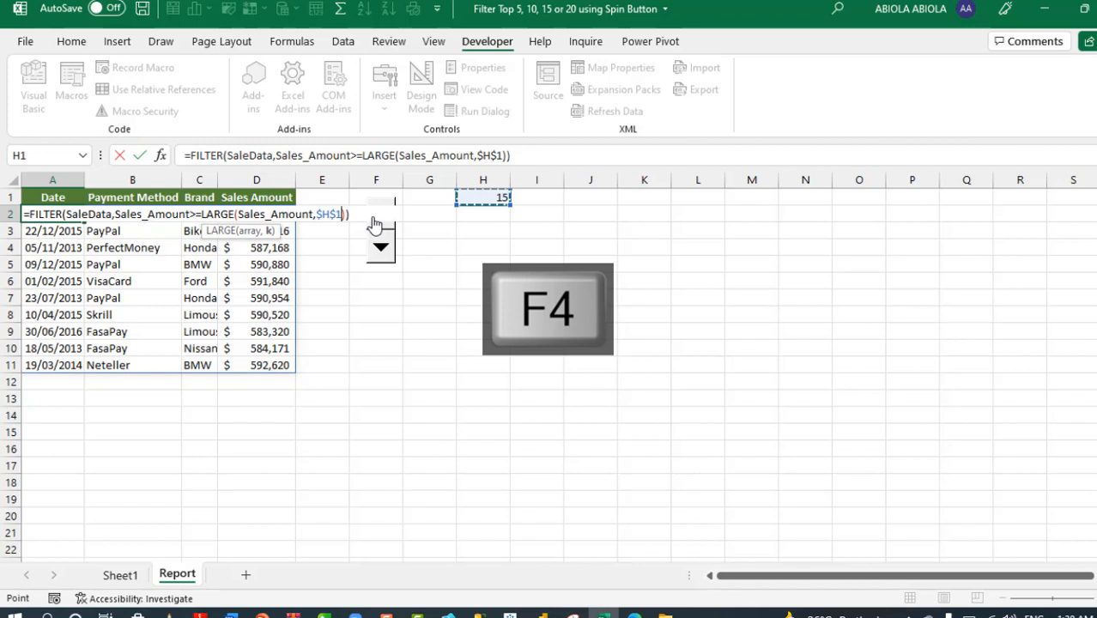
pyautogui.press('Ctrl+Enter')
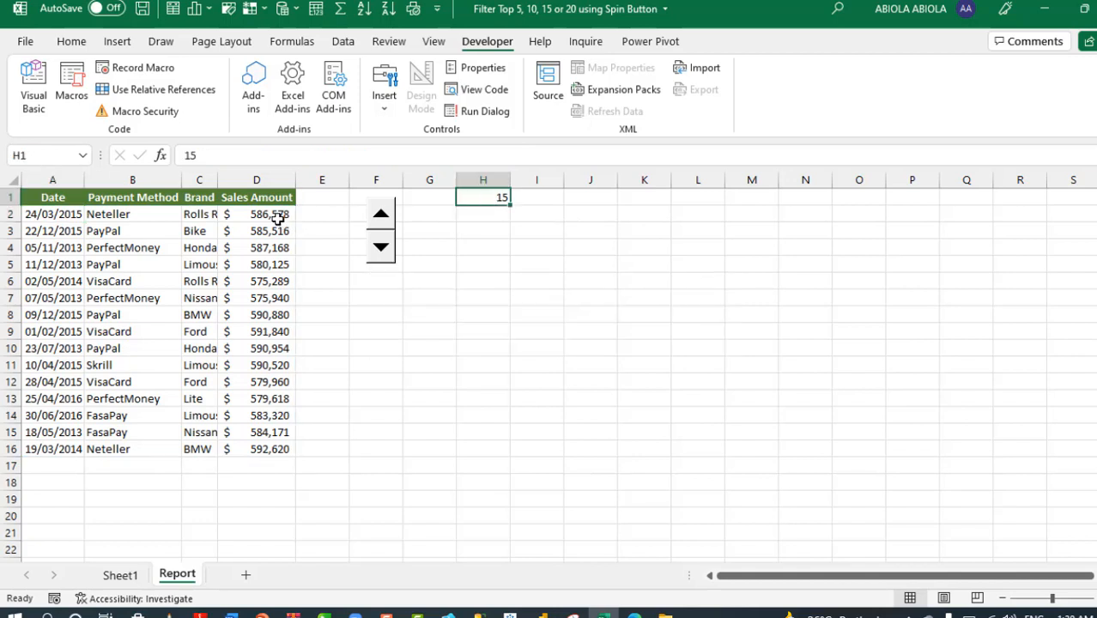
# Step the spin button up to 20 and back down to 5, then view Sheet1
pyautogui.click(257, 197)
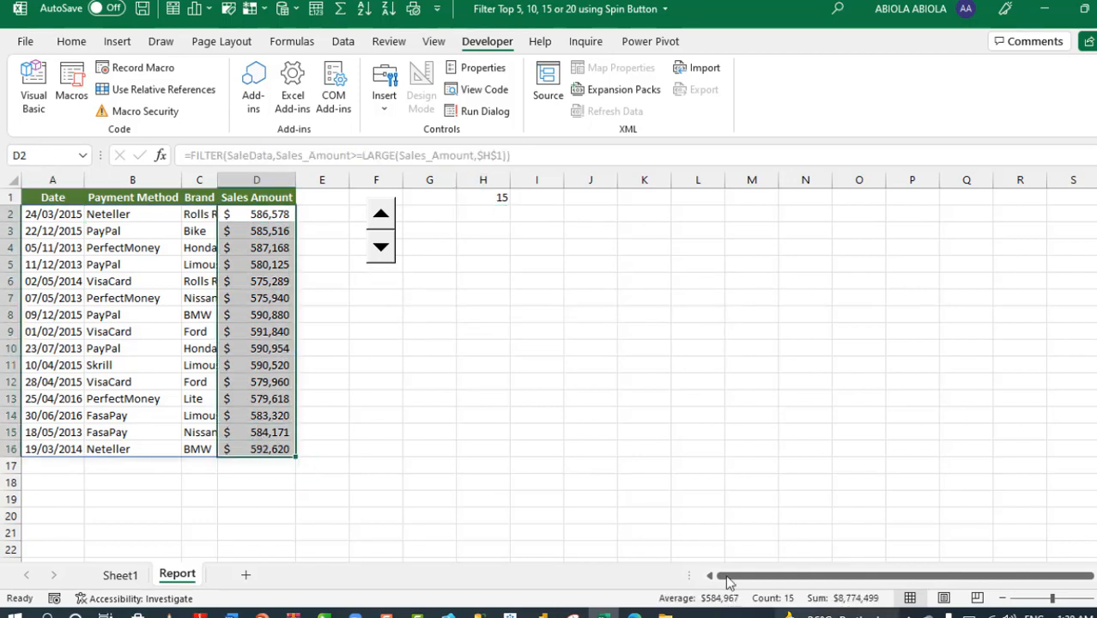
pyautogui.click(537, 281)
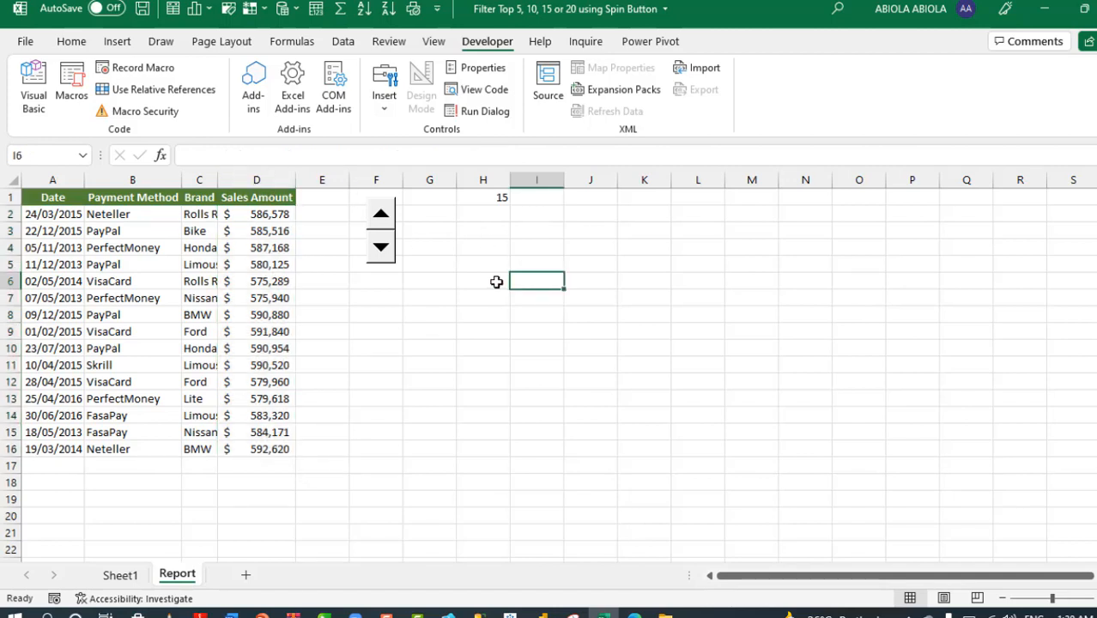
pyautogui.click(381, 214)
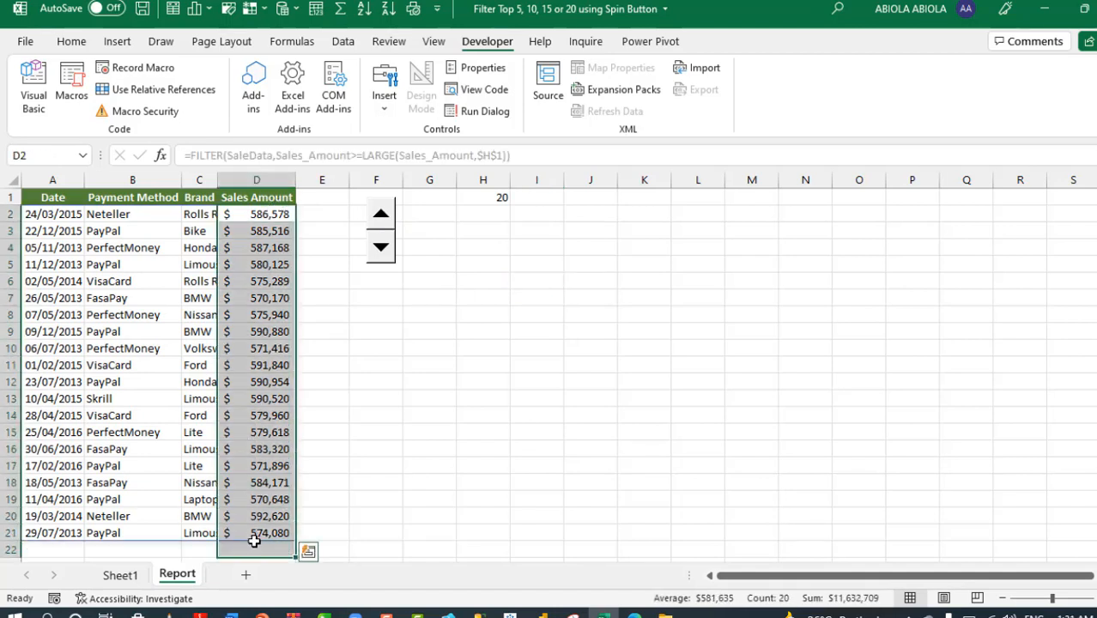
pyautogui.click(536, 416)
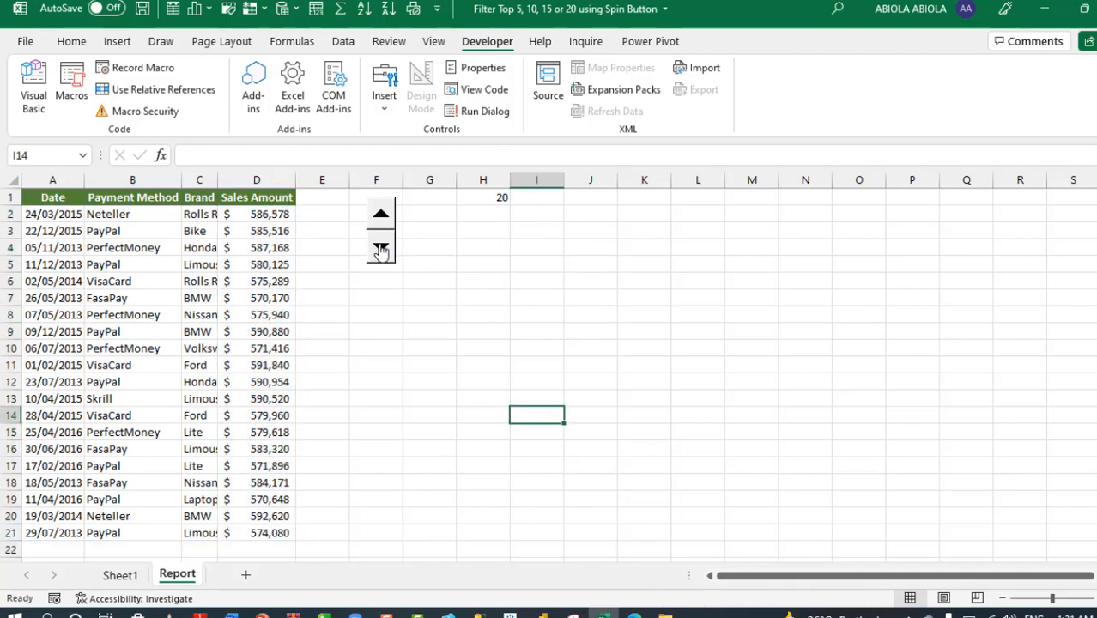
pyautogui.click(380, 251)
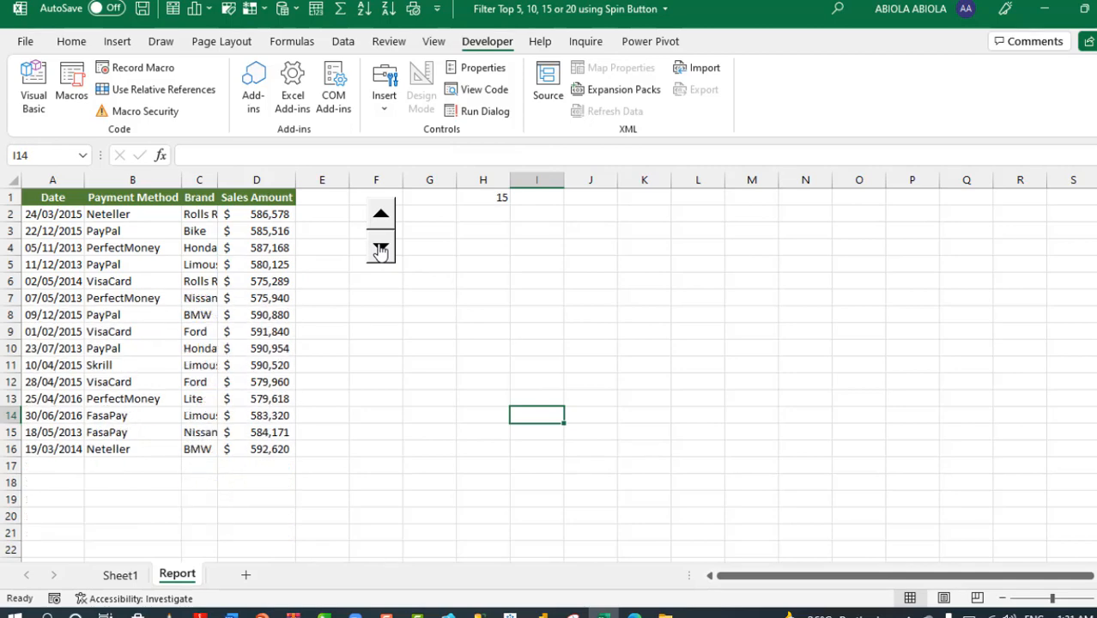
pyautogui.click(380, 251)
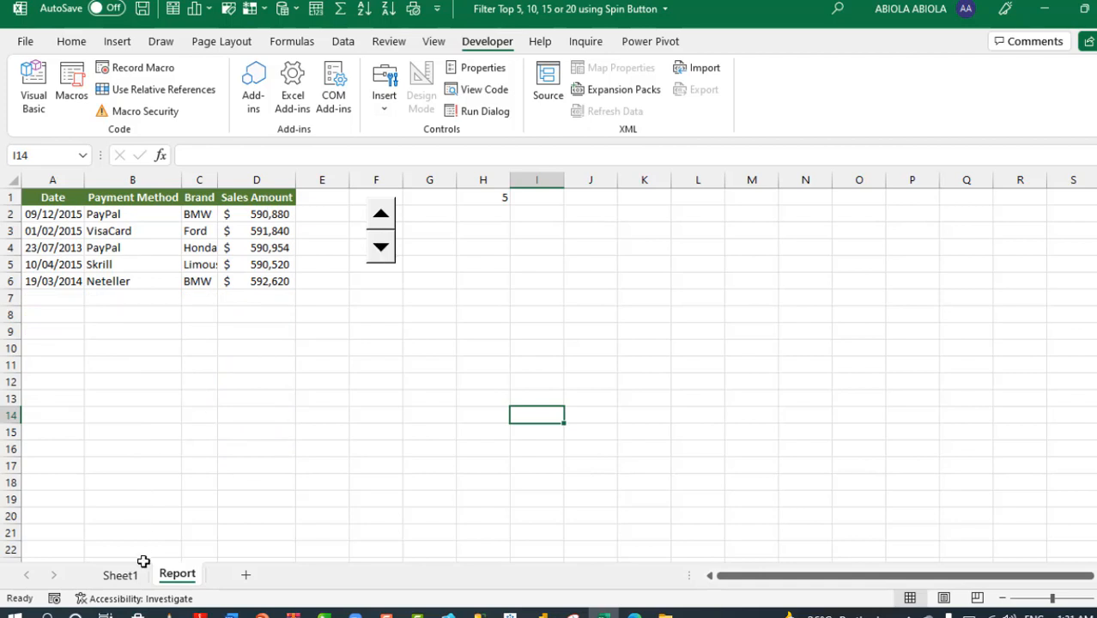
pyautogui.click(120, 574)
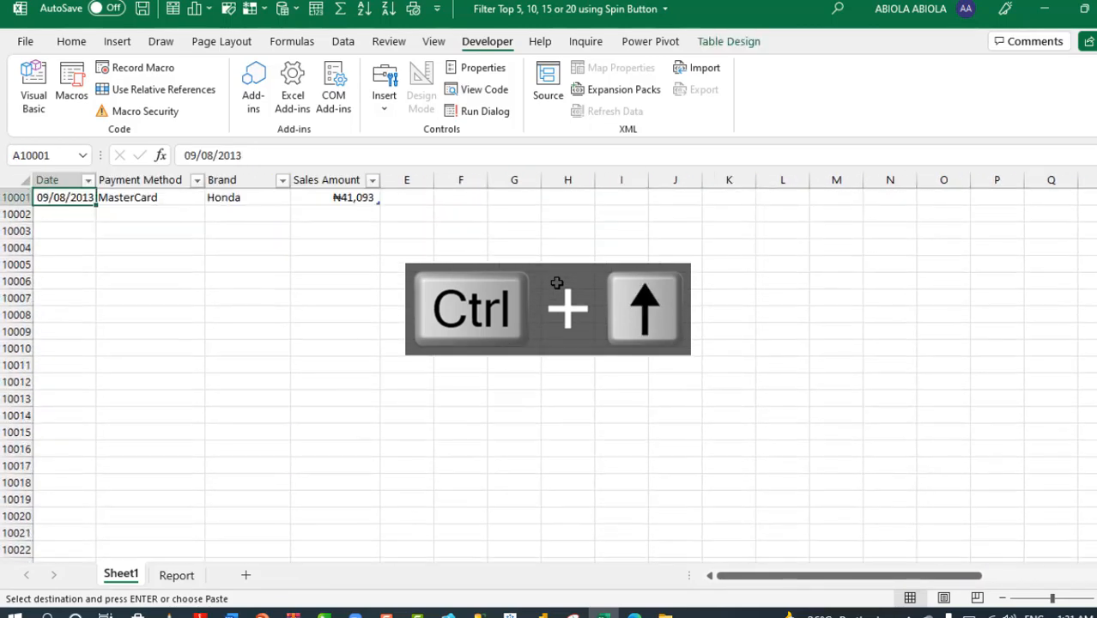
# Paste the new sales rows below Sheet1's data, extending SaleData to row 29987
pyautogui.press('ctrl+v')
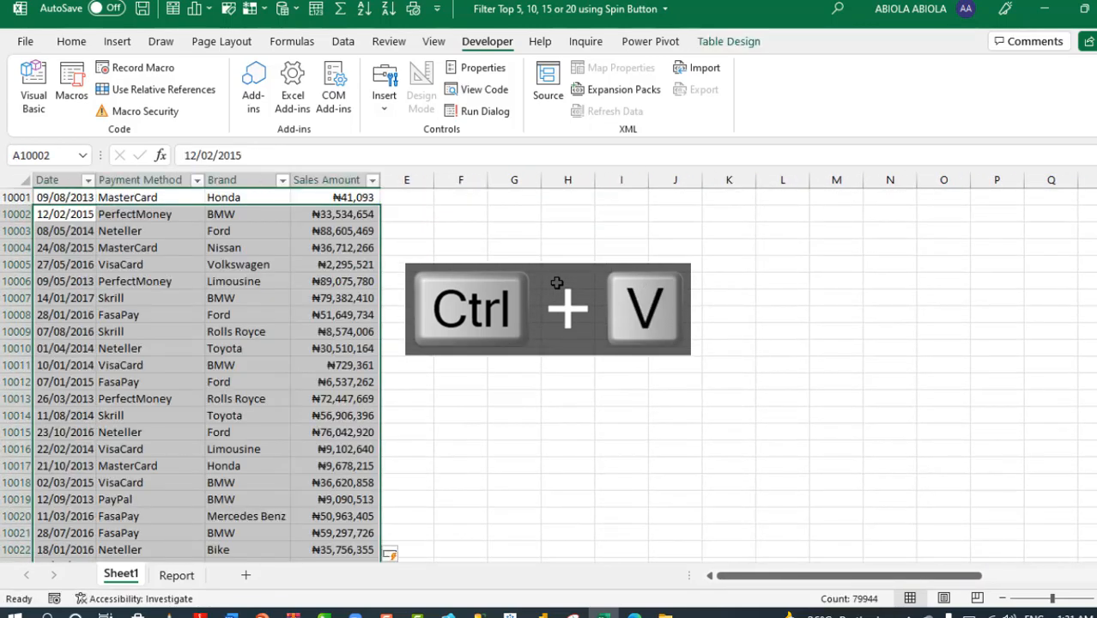
pyautogui.press('ctrl+v')
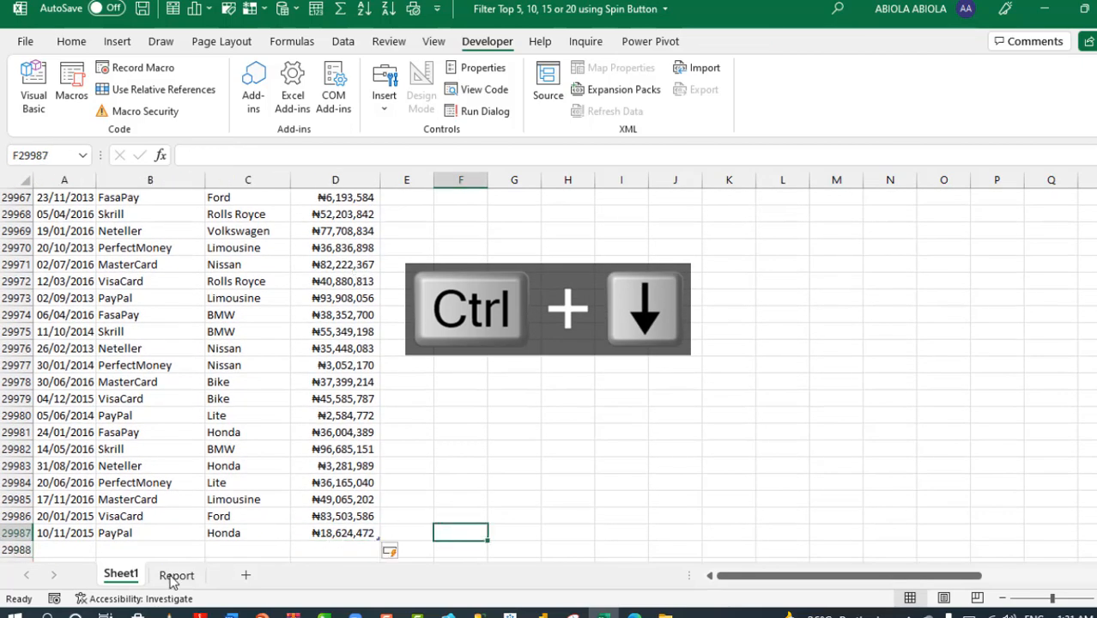
pyautogui.click(176, 575)
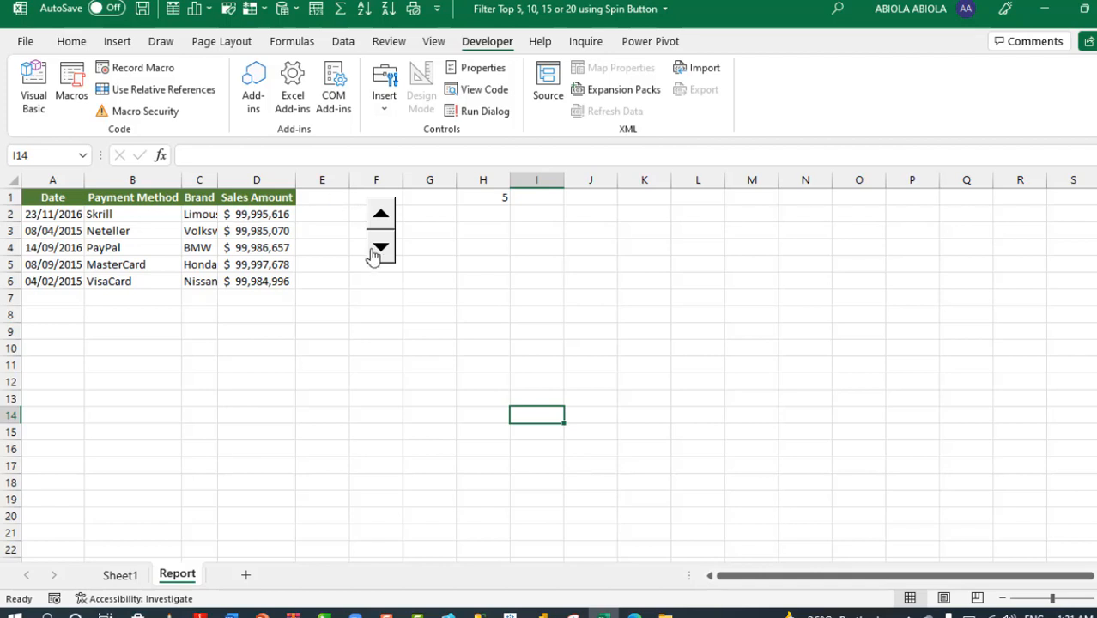
# Raise the spin button count in H1 from 5 to 20
pyautogui.click(380, 212)
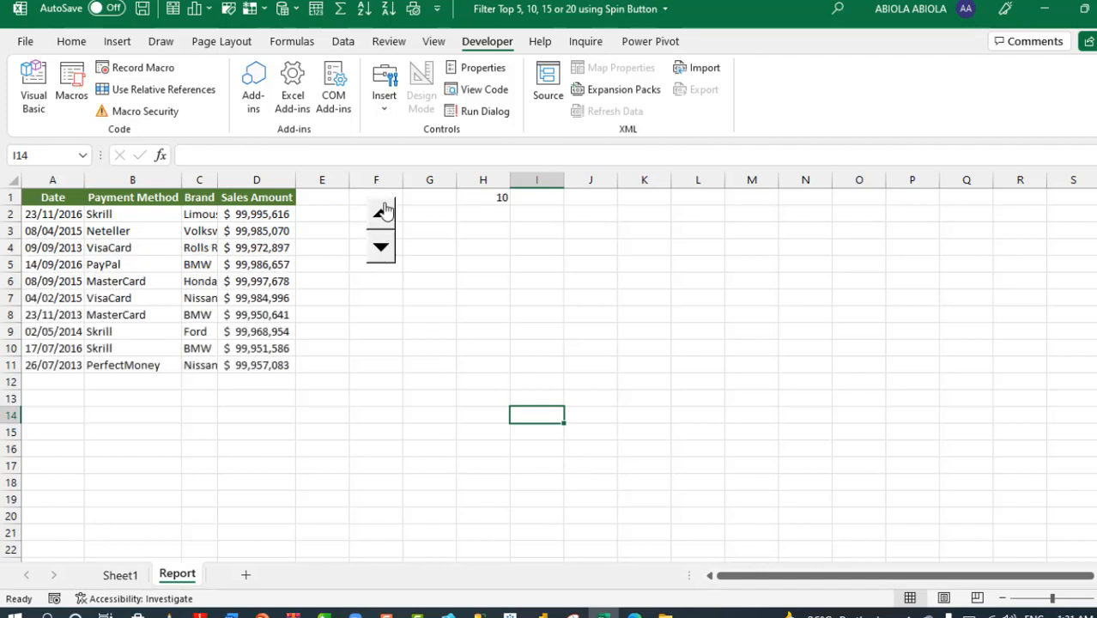
pyautogui.click(380, 212)
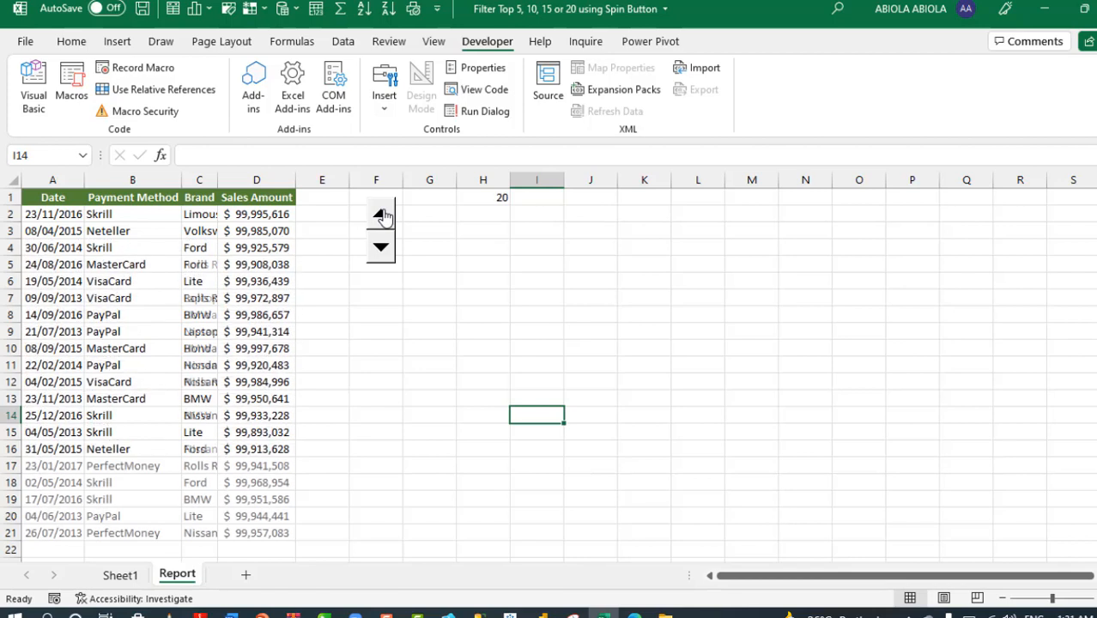